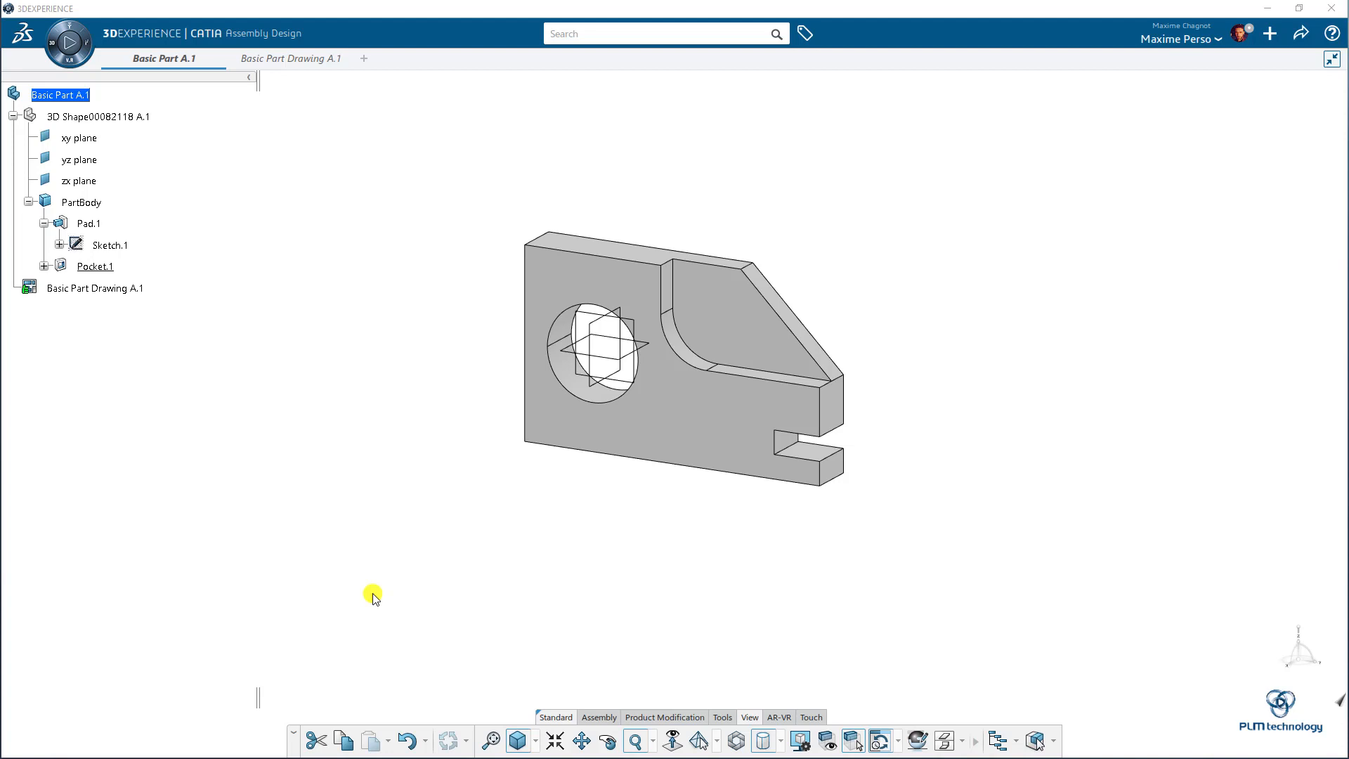
mouse_move(504, 438)
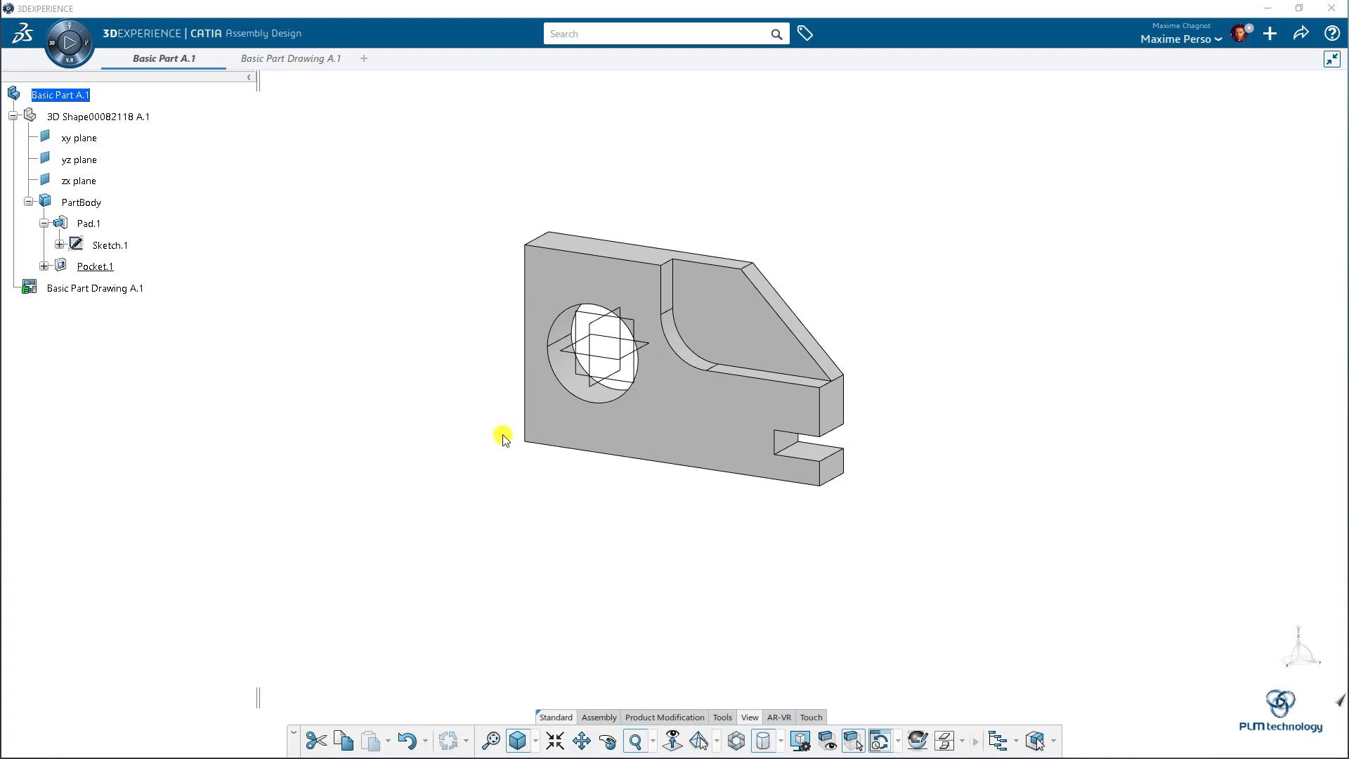
mouse_move(73, 271)
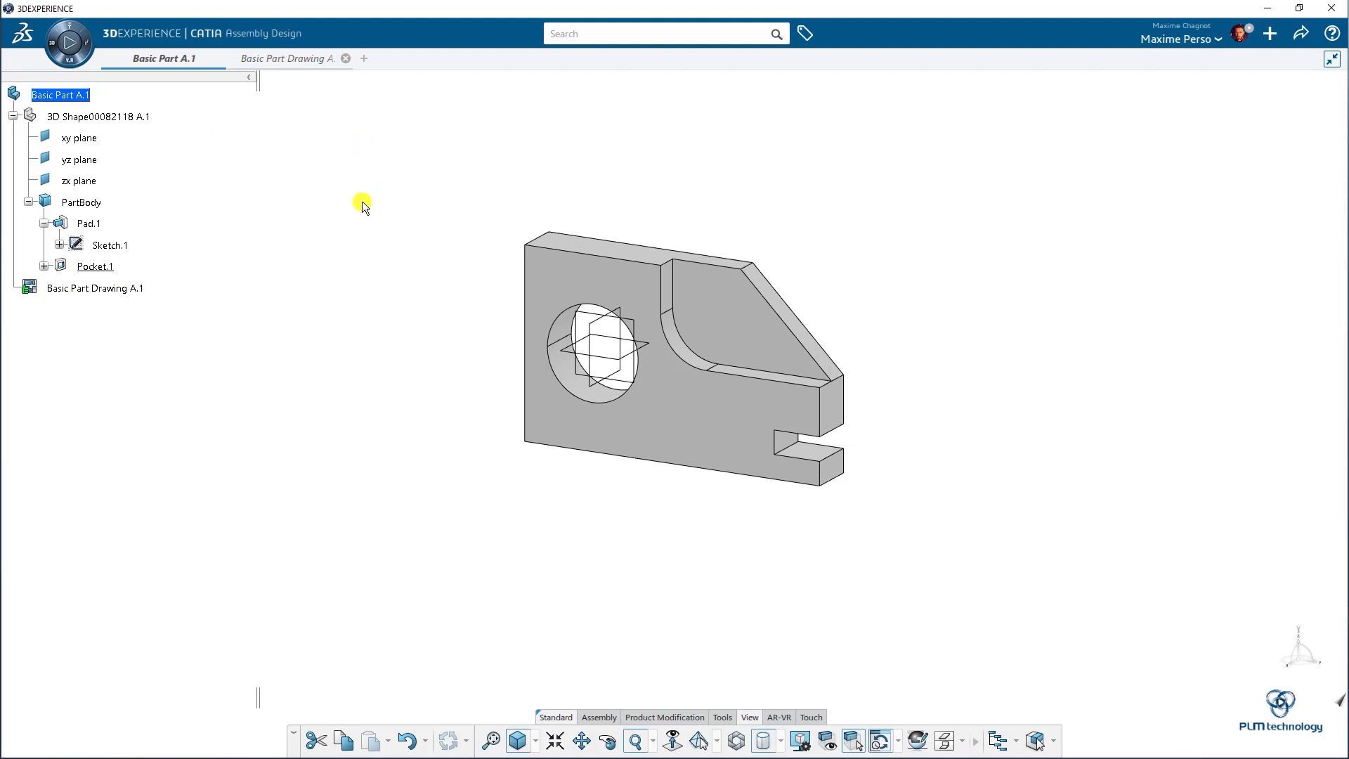
- Switch to the Basic Part Drawing A.1 document
click(287, 57)
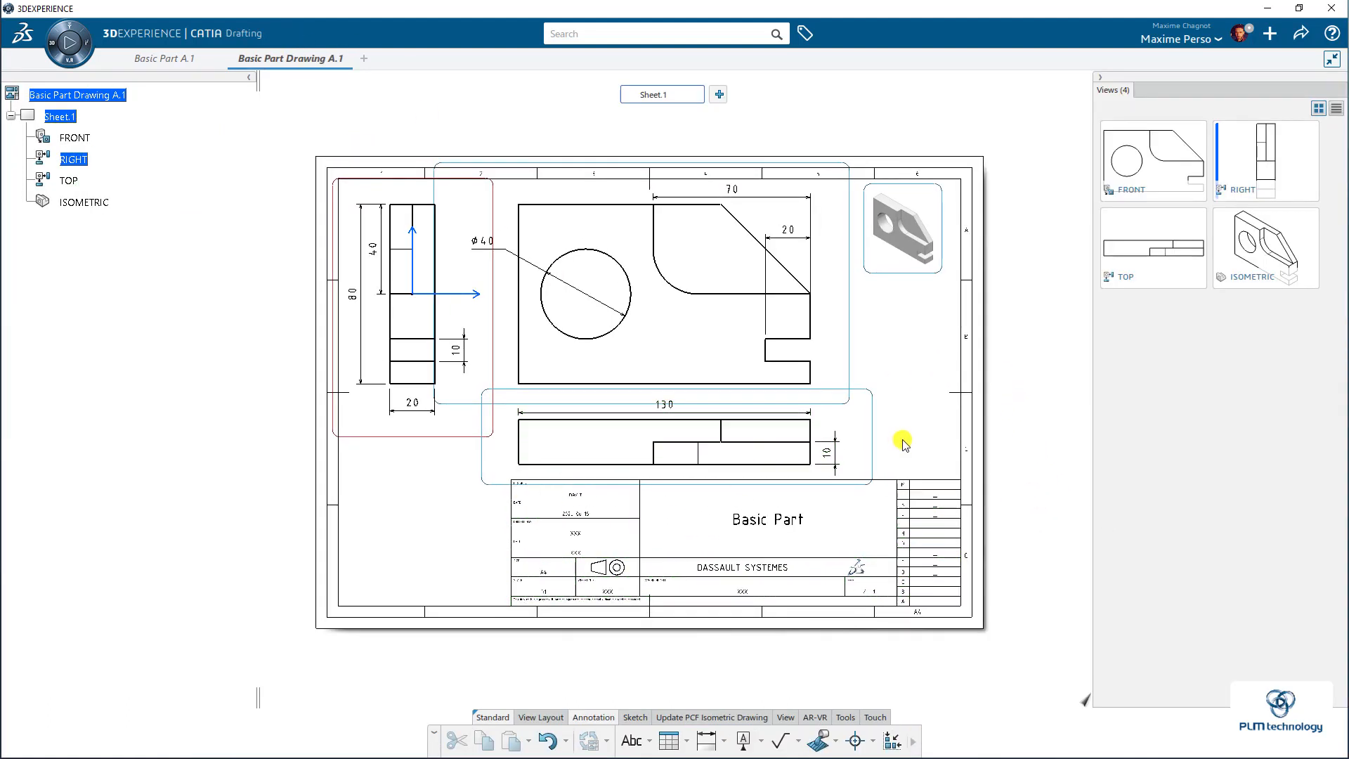
mouse_move(989, 377)
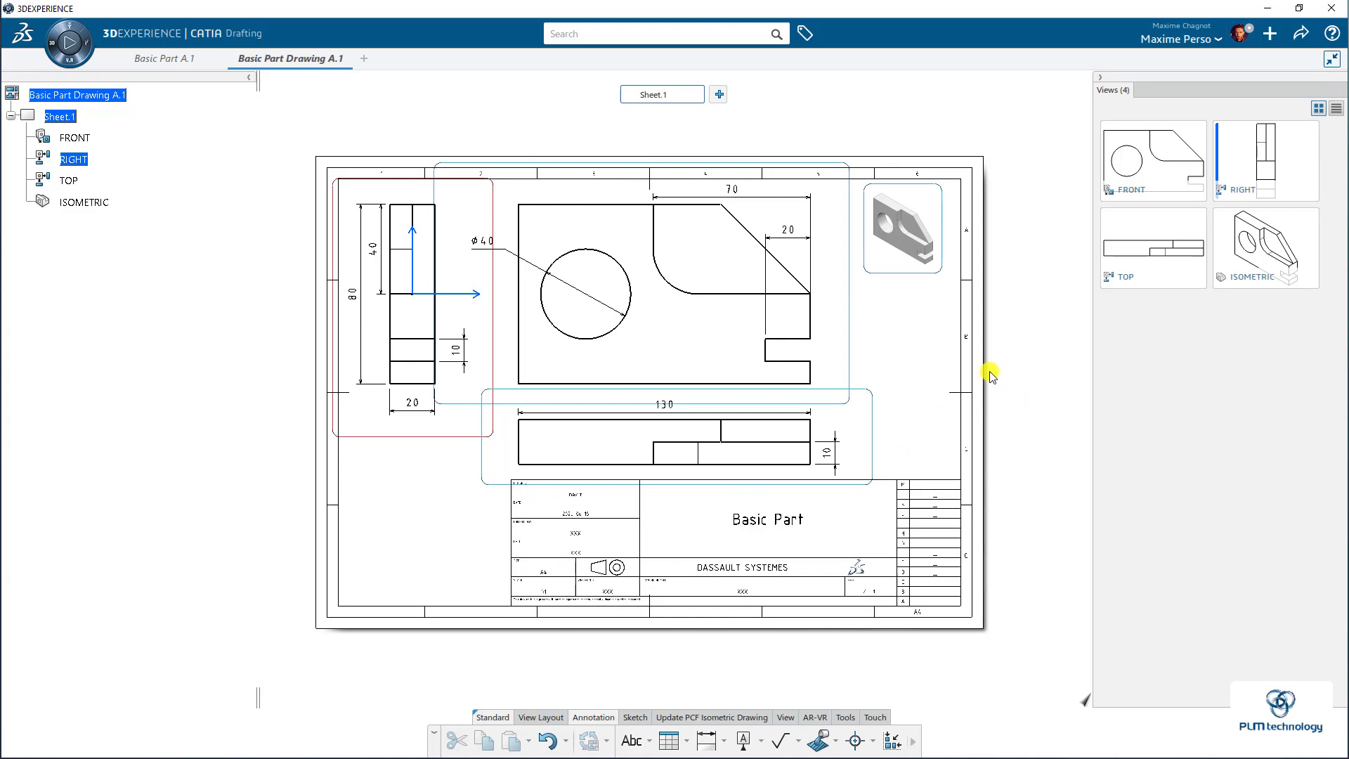
mouse_move(245, 482)
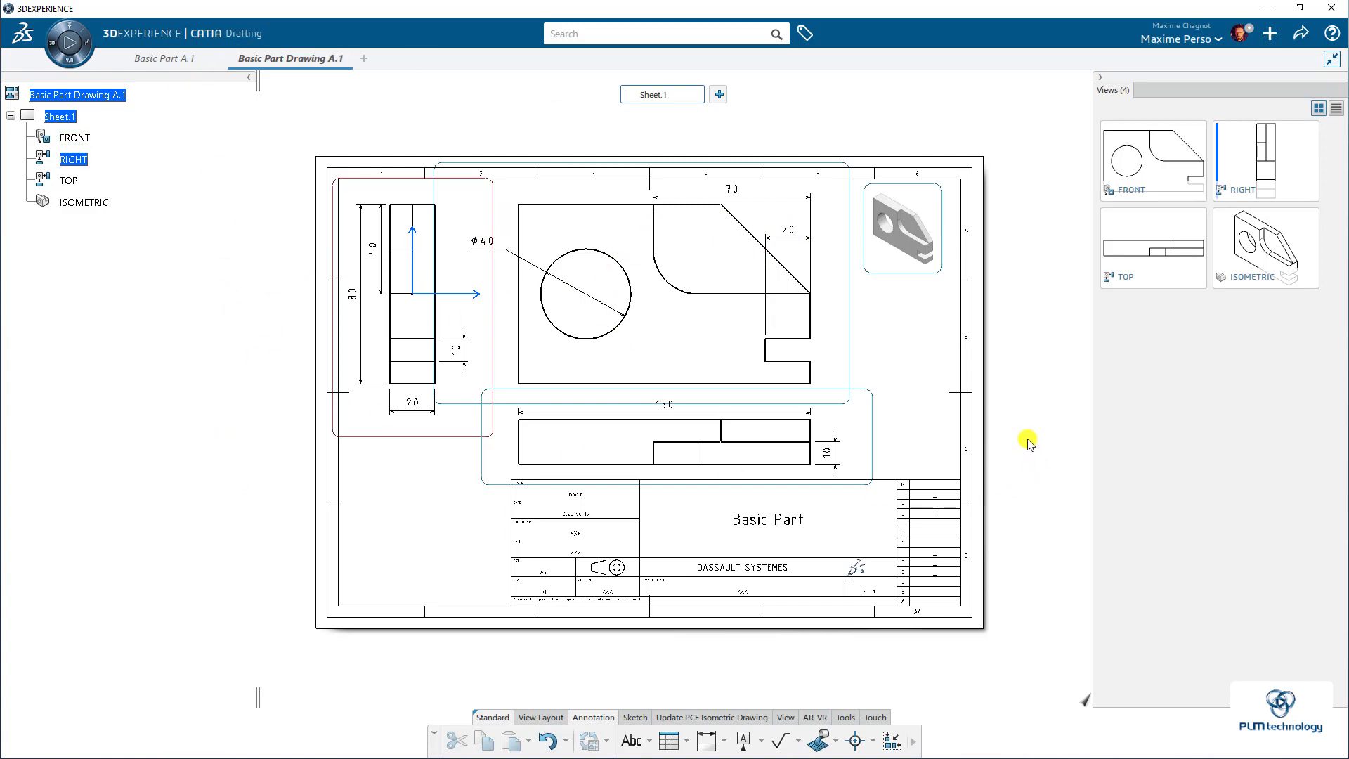
mouse_move(791, 678)
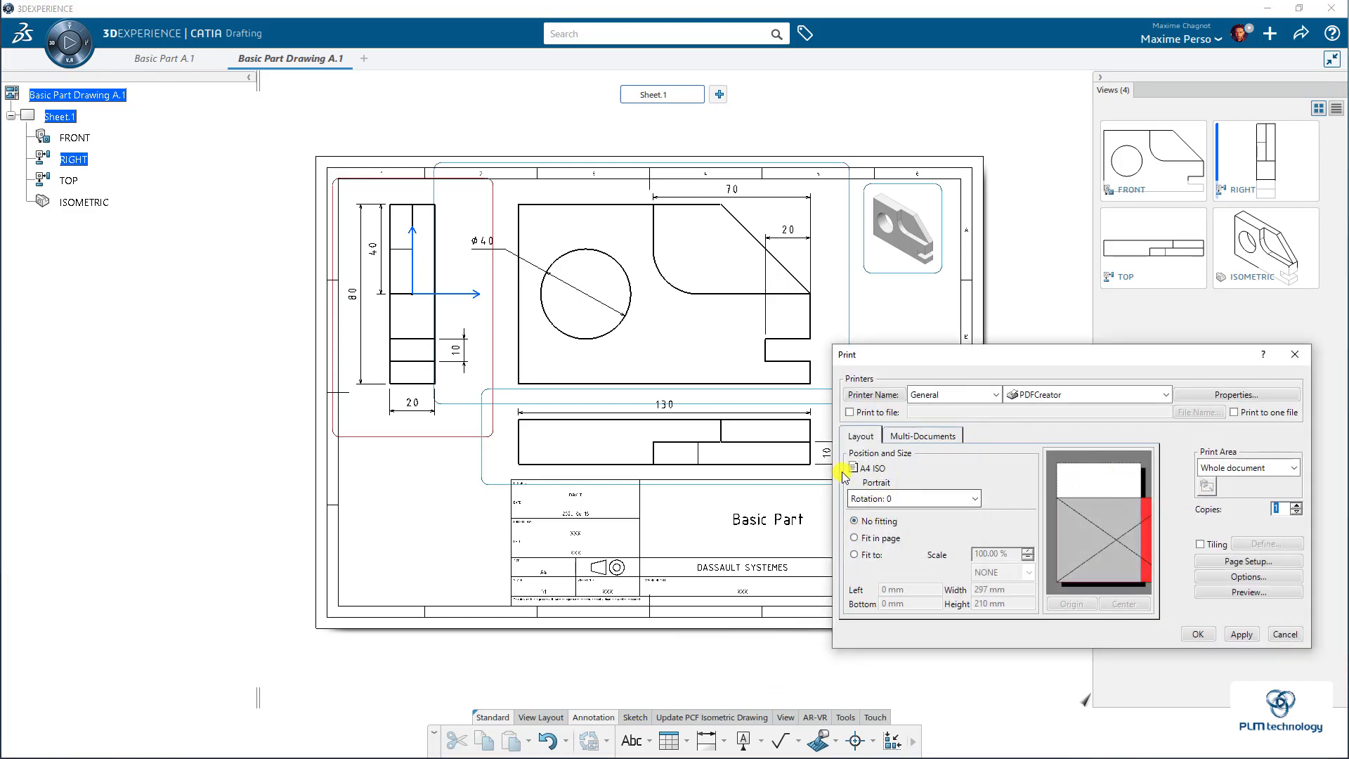
mouse_move(916, 484)
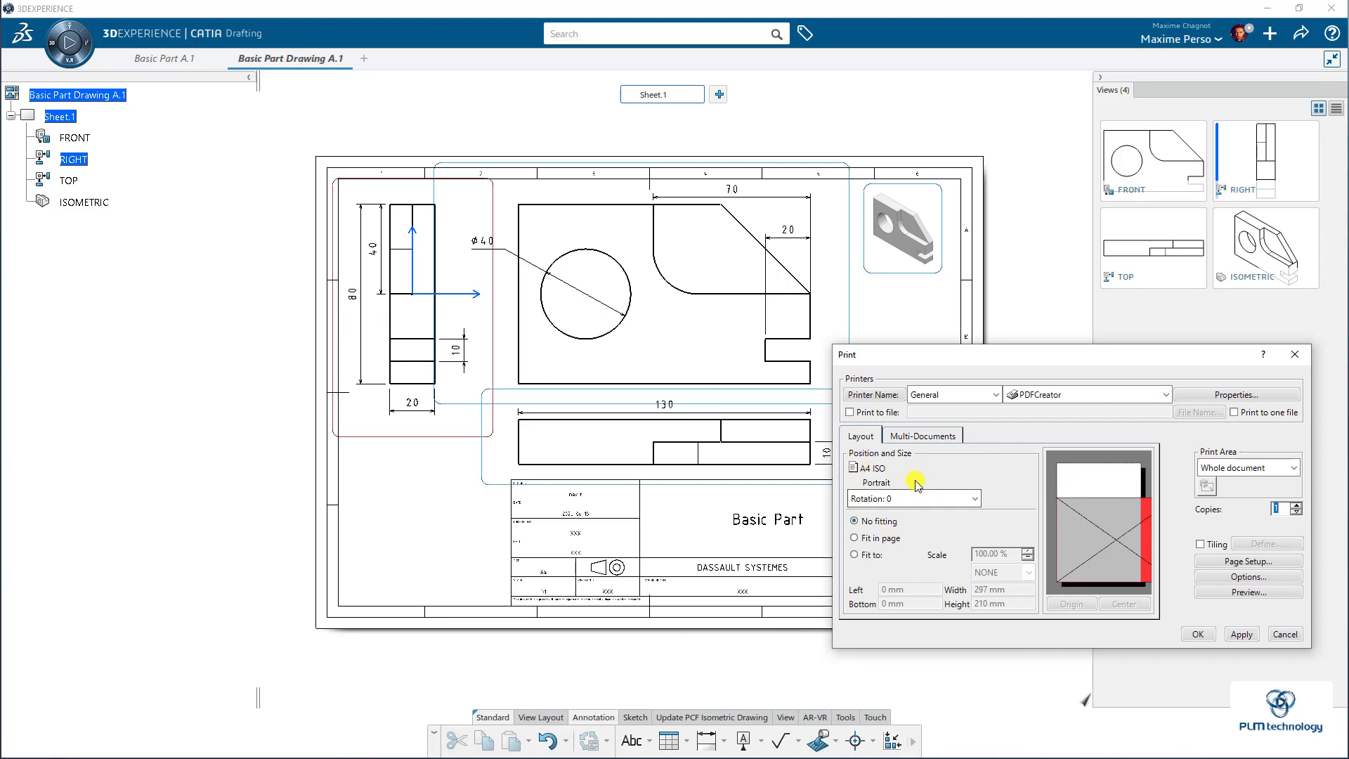
- Print the drawing to PDFCreator with Best Rotation, saving Basic Part Drawing A.1.pdf to the Desktop
click(1247, 561)
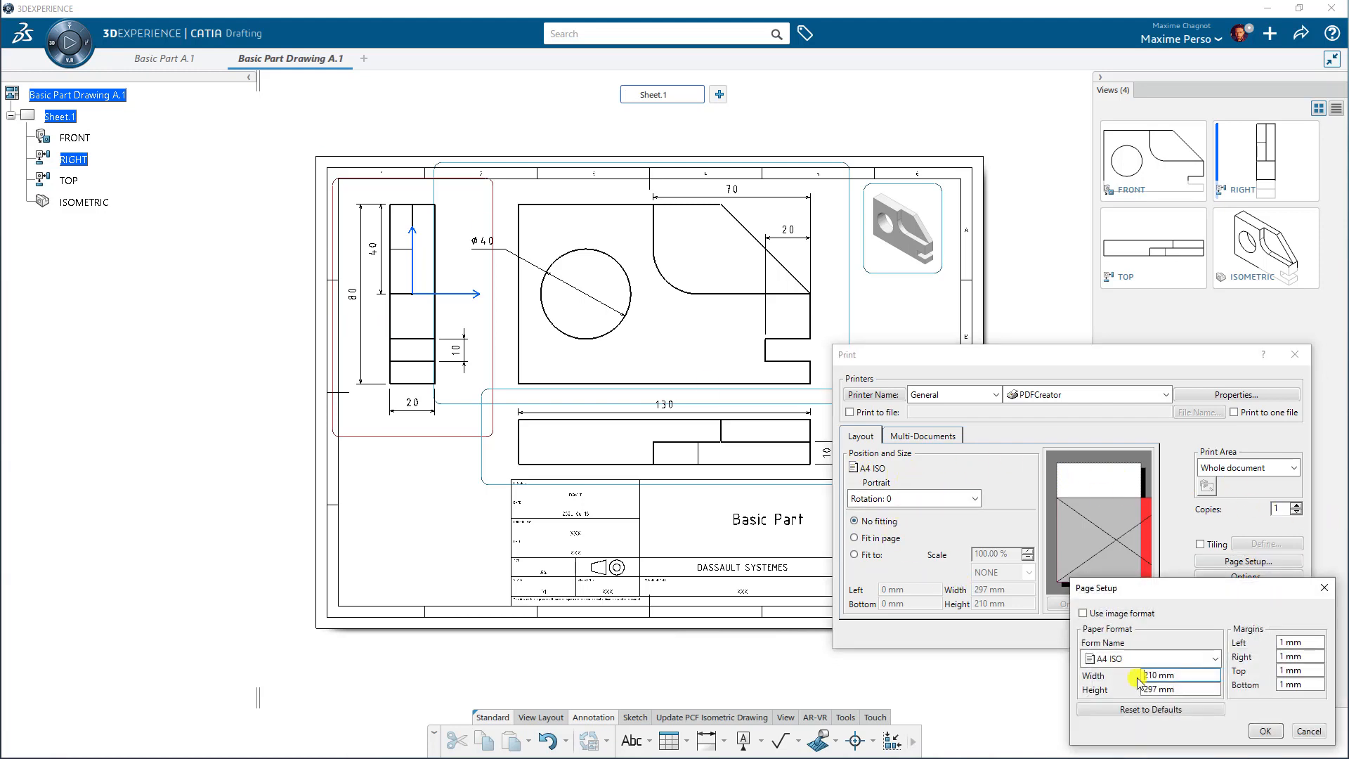
click(974, 497)
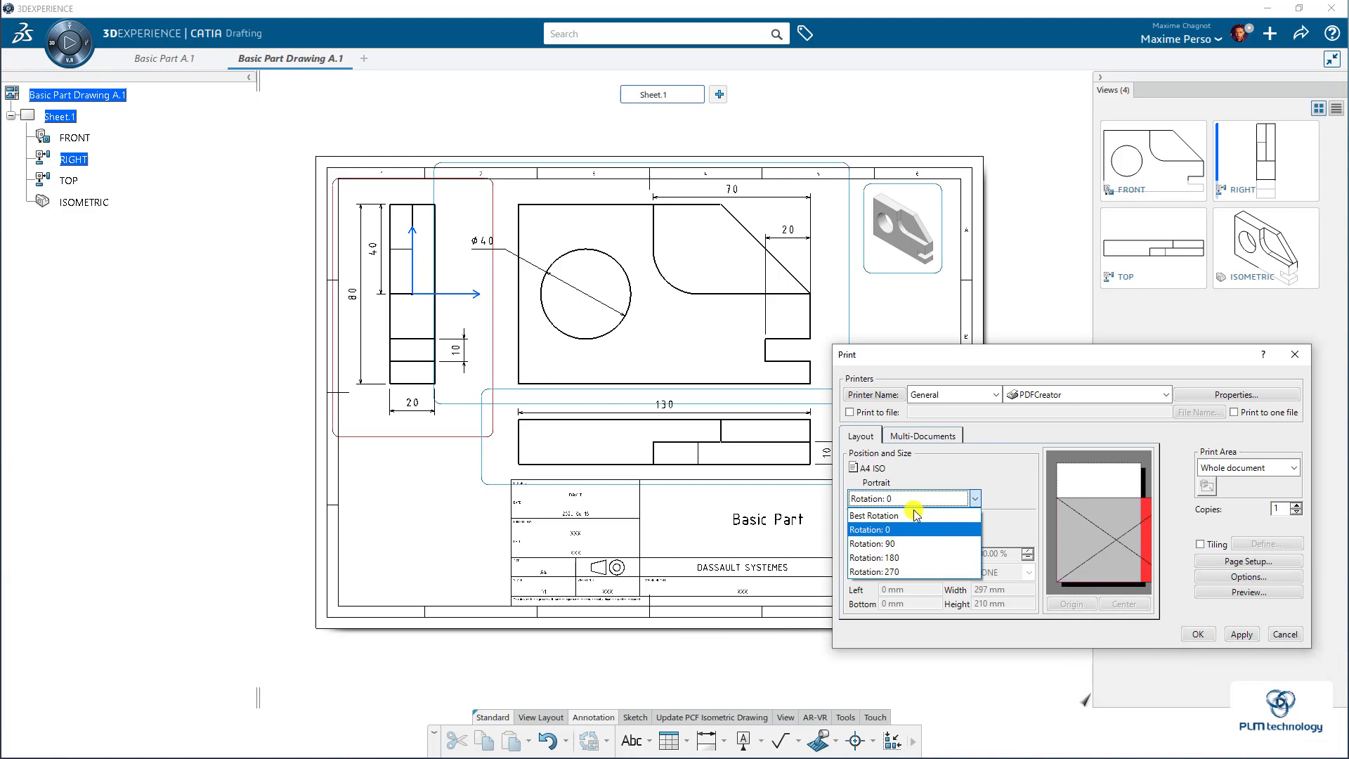
click(873, 516)
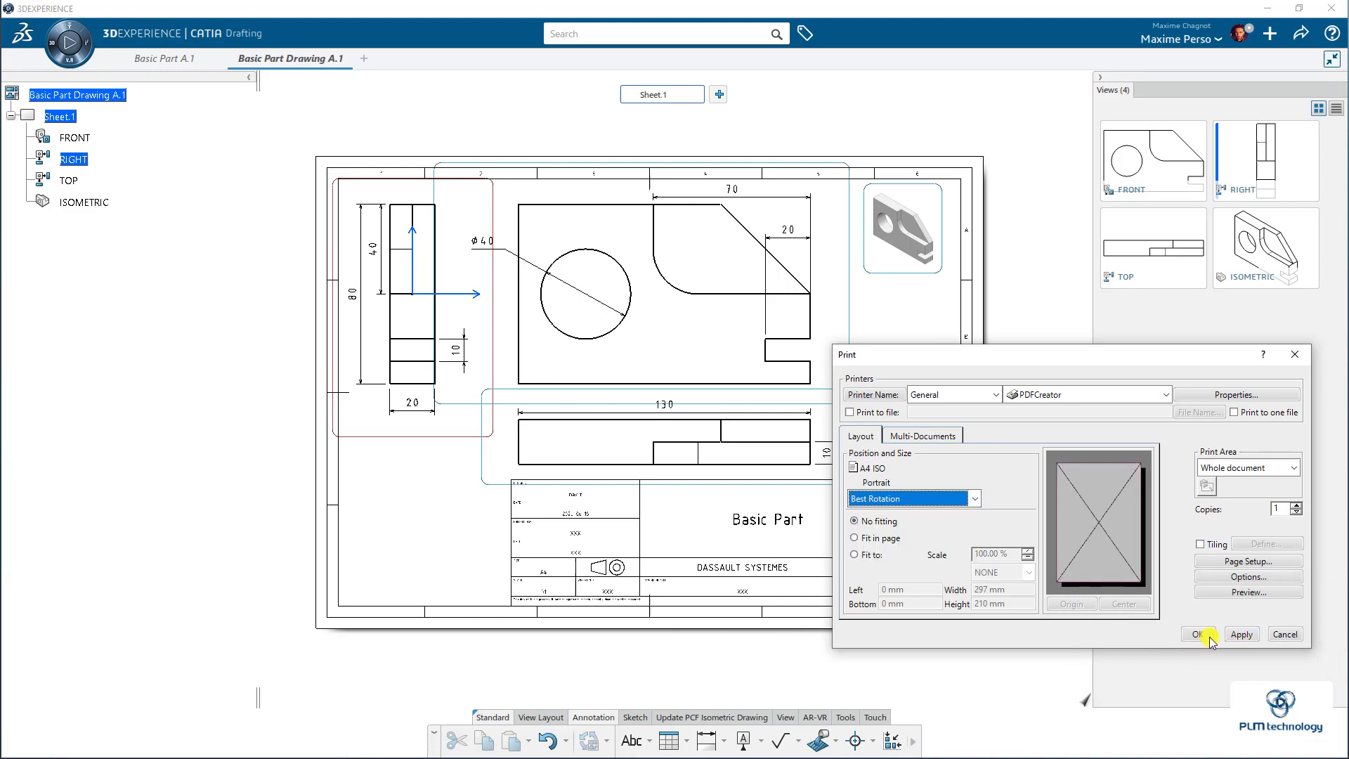
mouse_move(1093, 441)
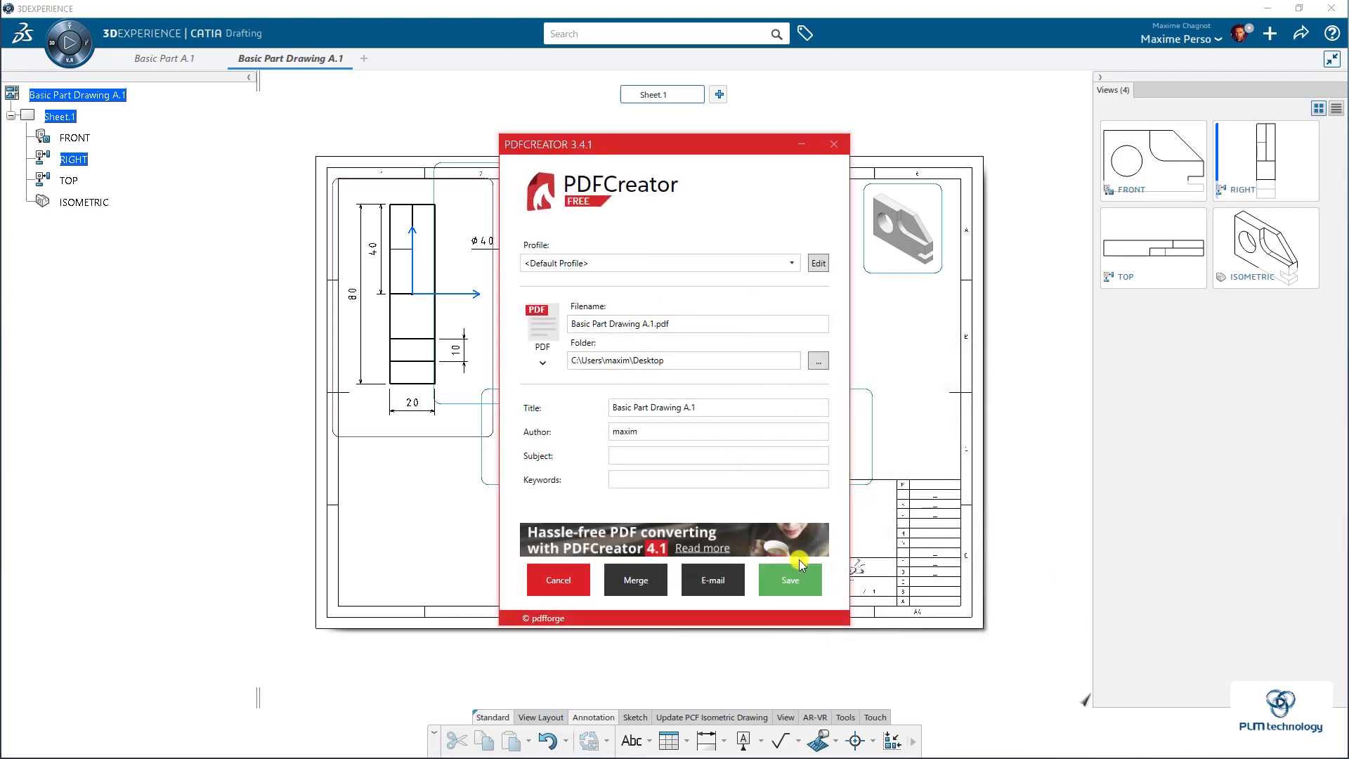
click(787, 579)
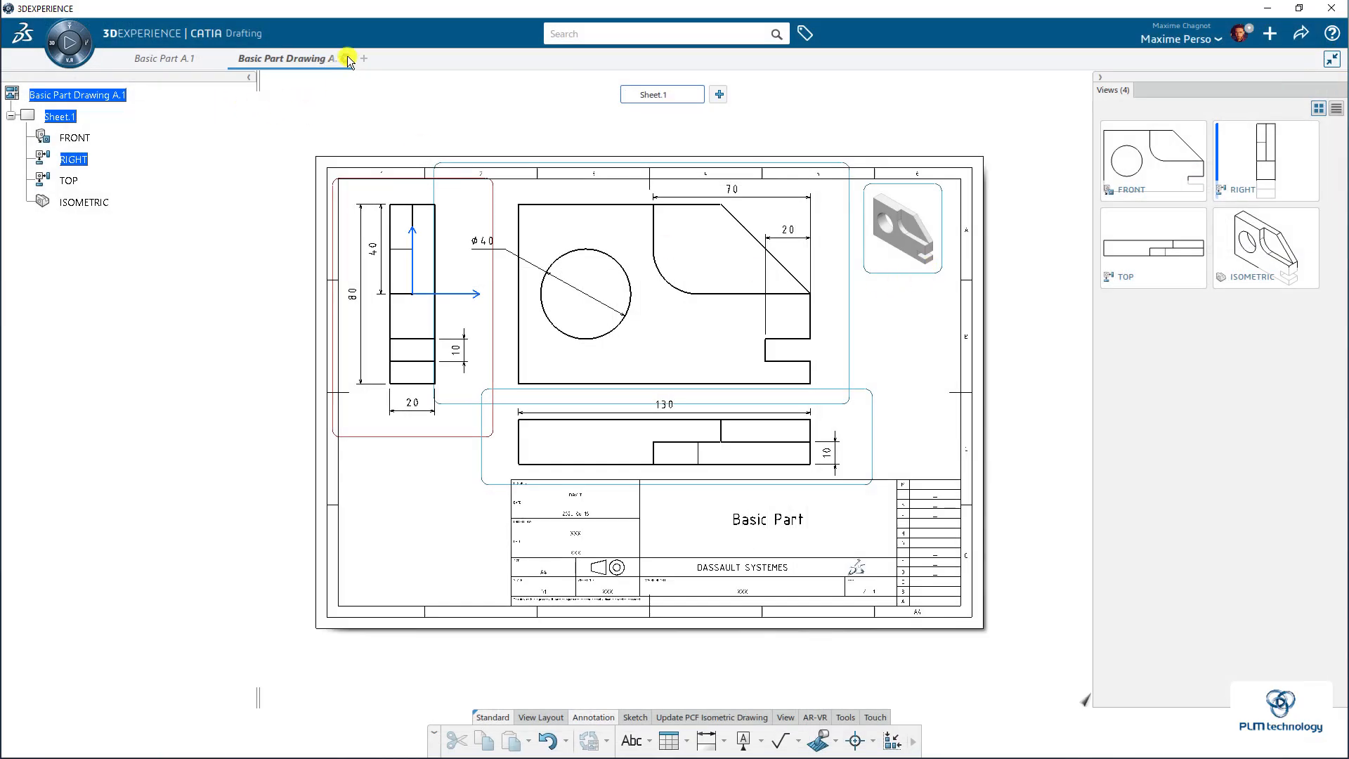
- Close the Basic Part drawing and the Basic Part document
click(163, 59)
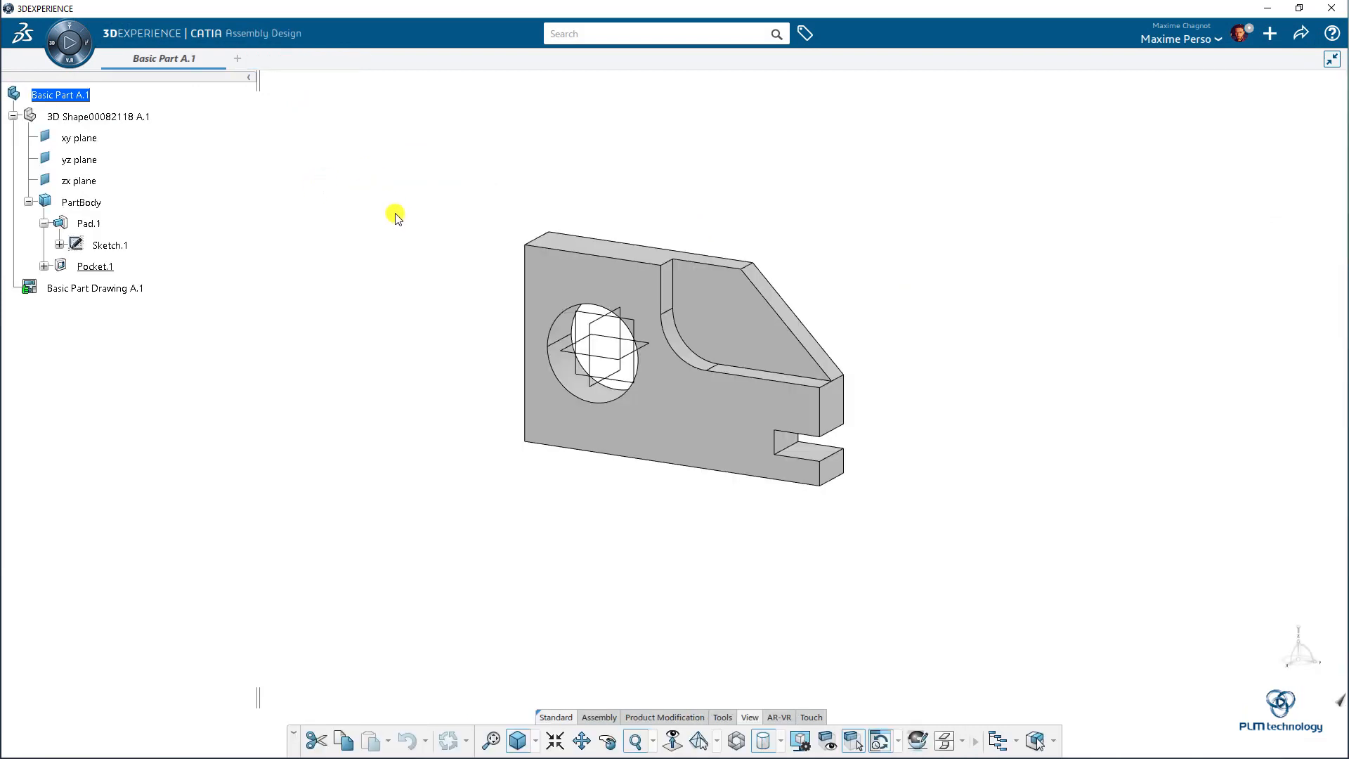
click(1300, 33)
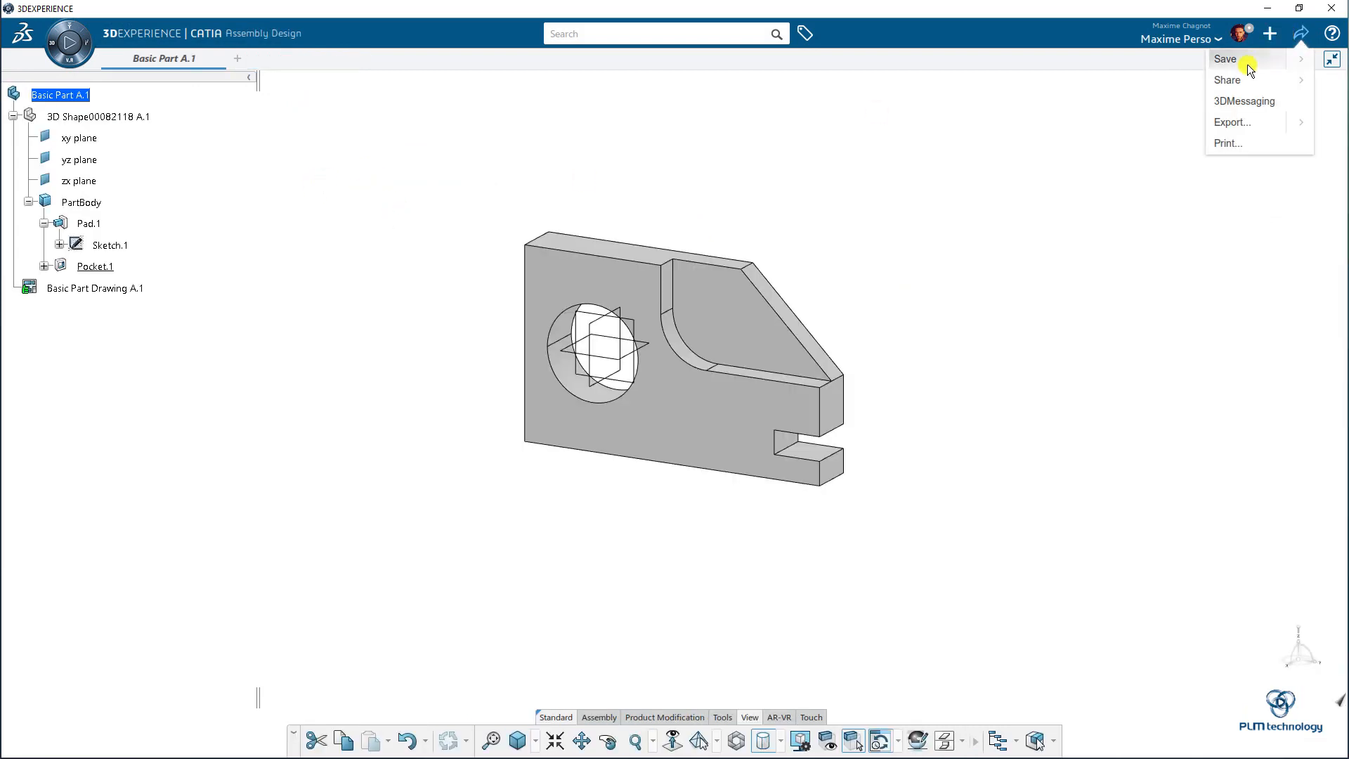
click(1226, 59)
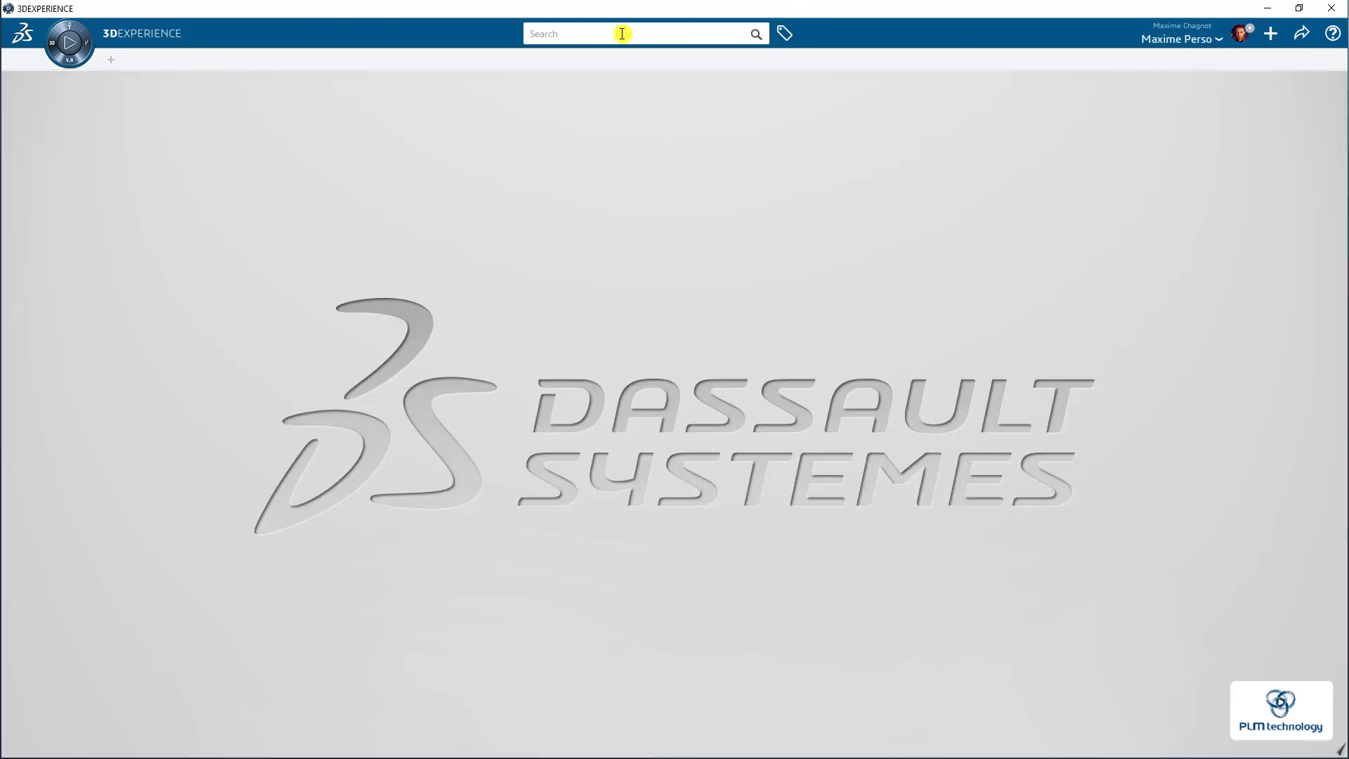
- Search the platform for 'basic part'
text(basic pa)
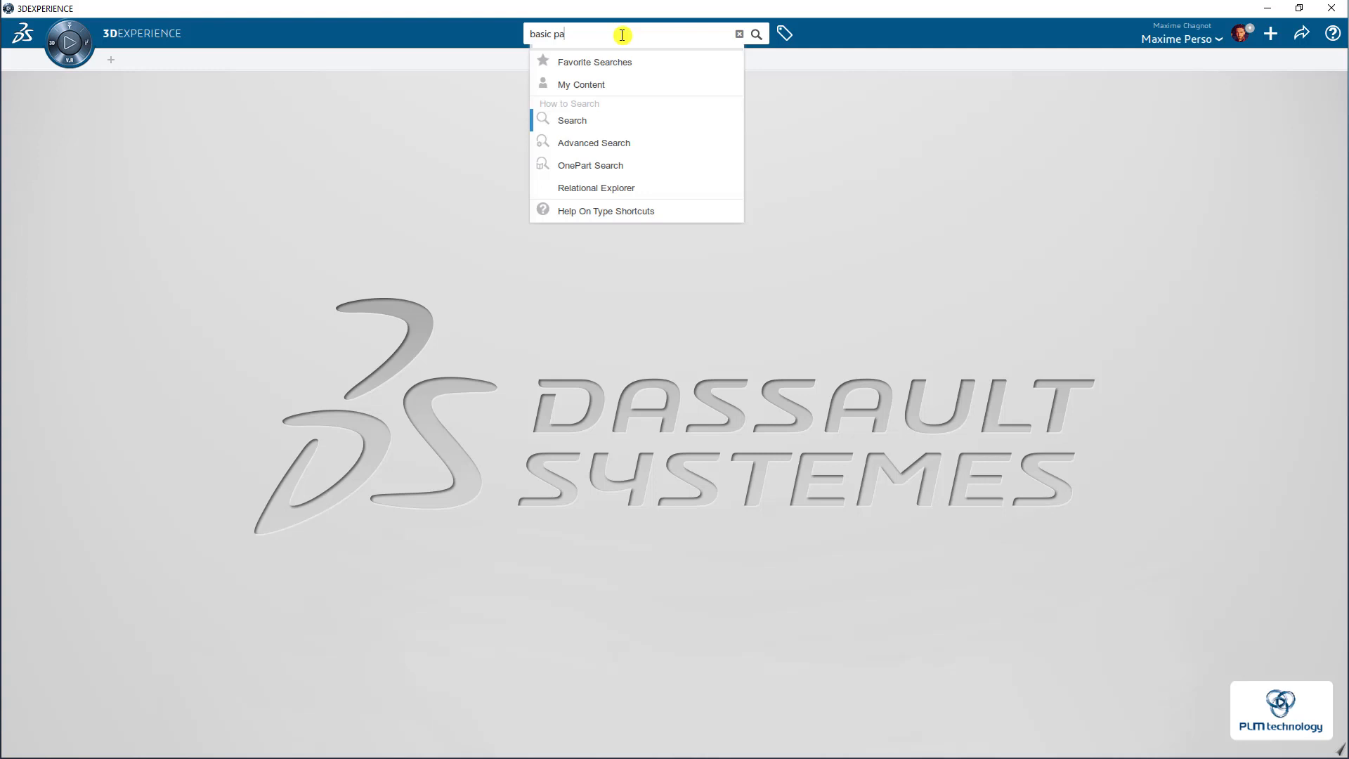
text(rt)
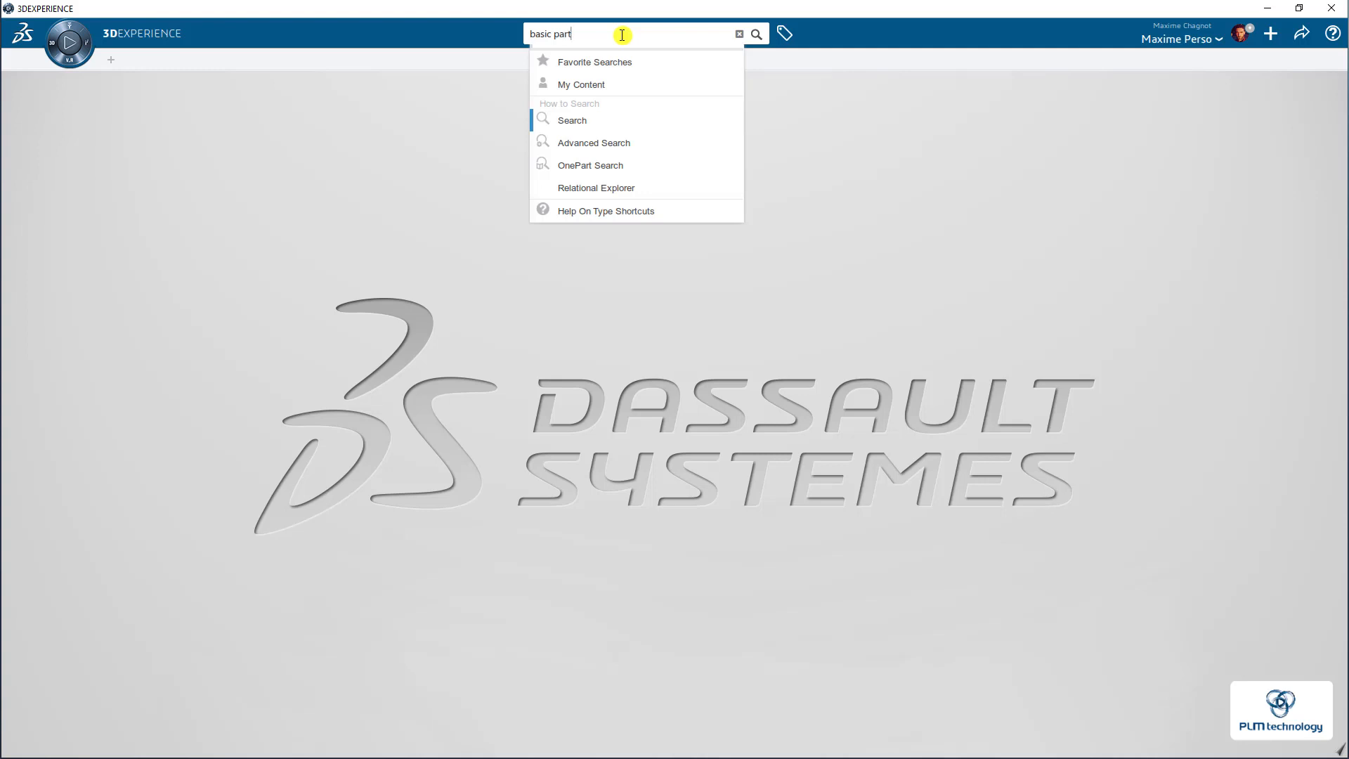
click(755, 34)
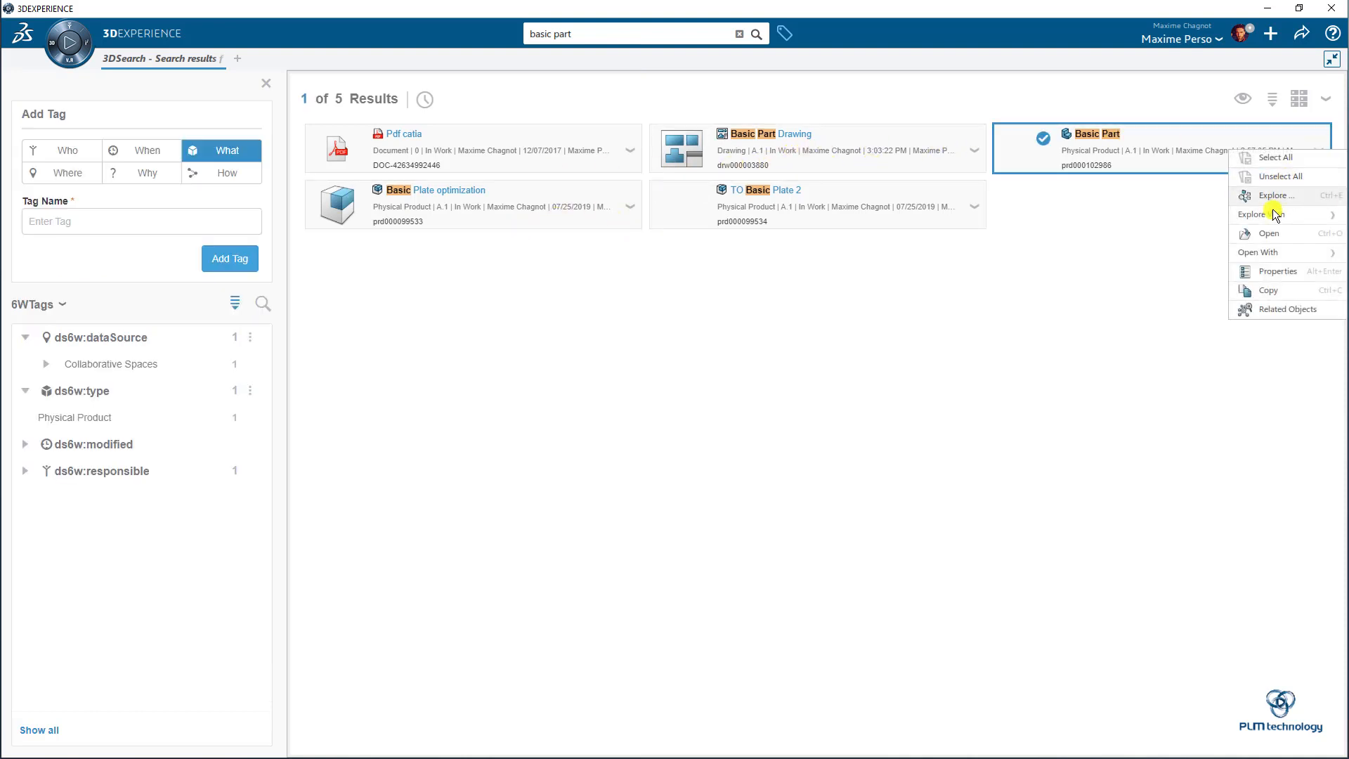
mouse_move(1279, 196)
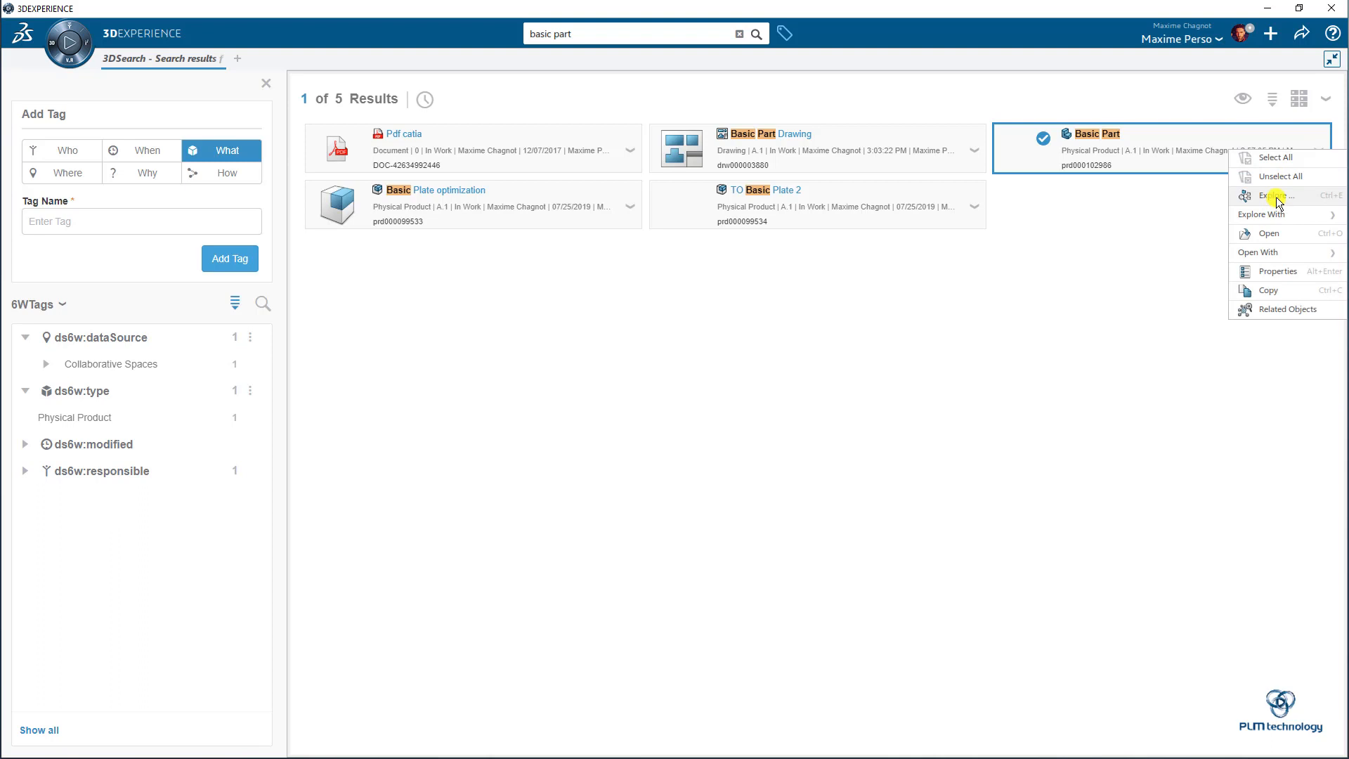
- Explore the Basic Part product from the search results
click(1269, 196)
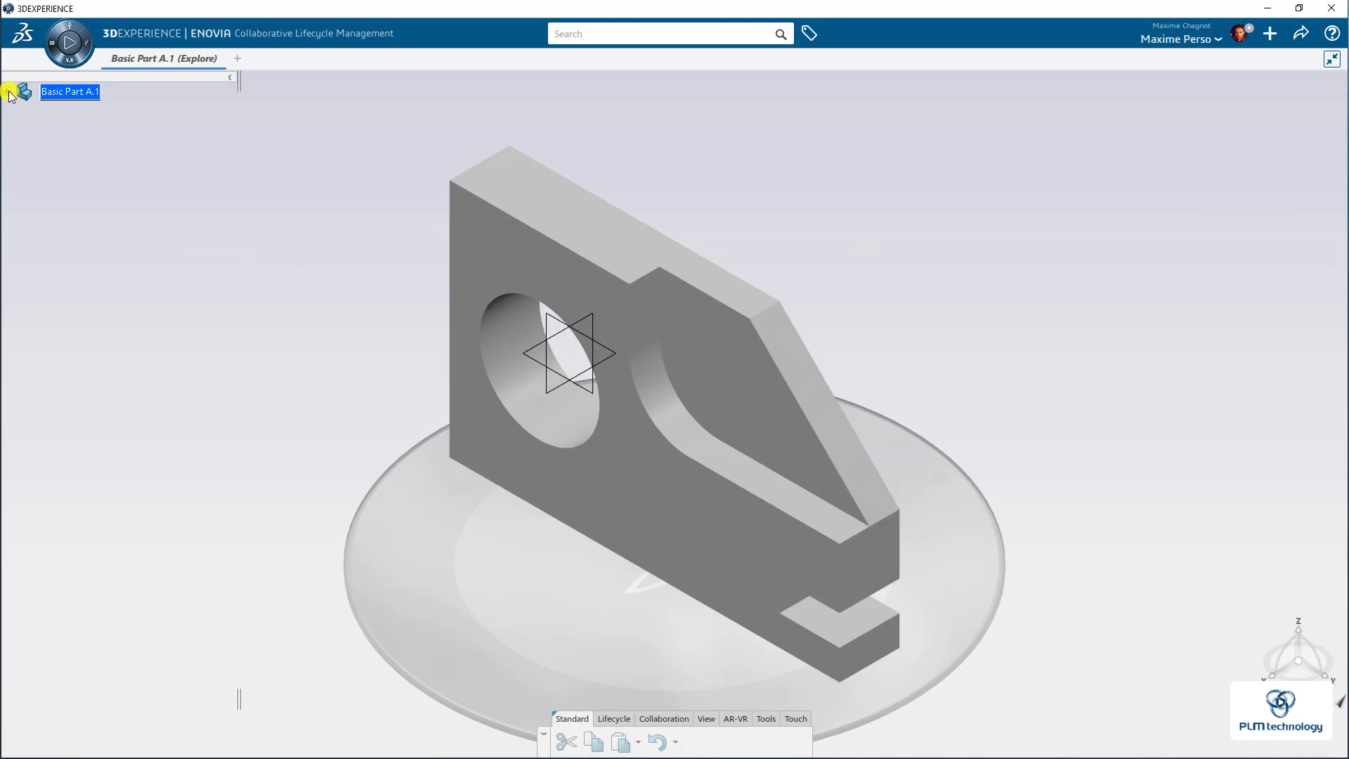
- Expand Basic Part A.1 and start attaching a new document to it
click(9, 92)
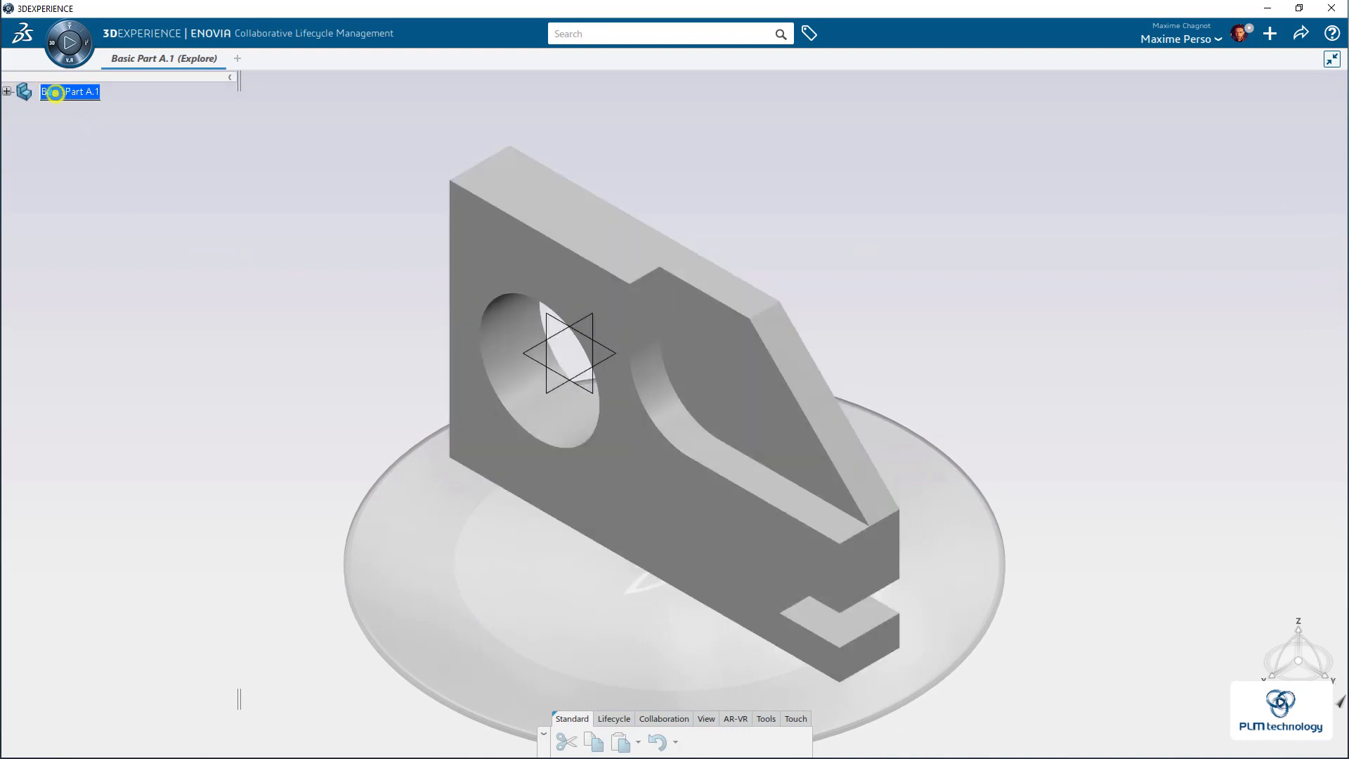
double_click(69, 91)
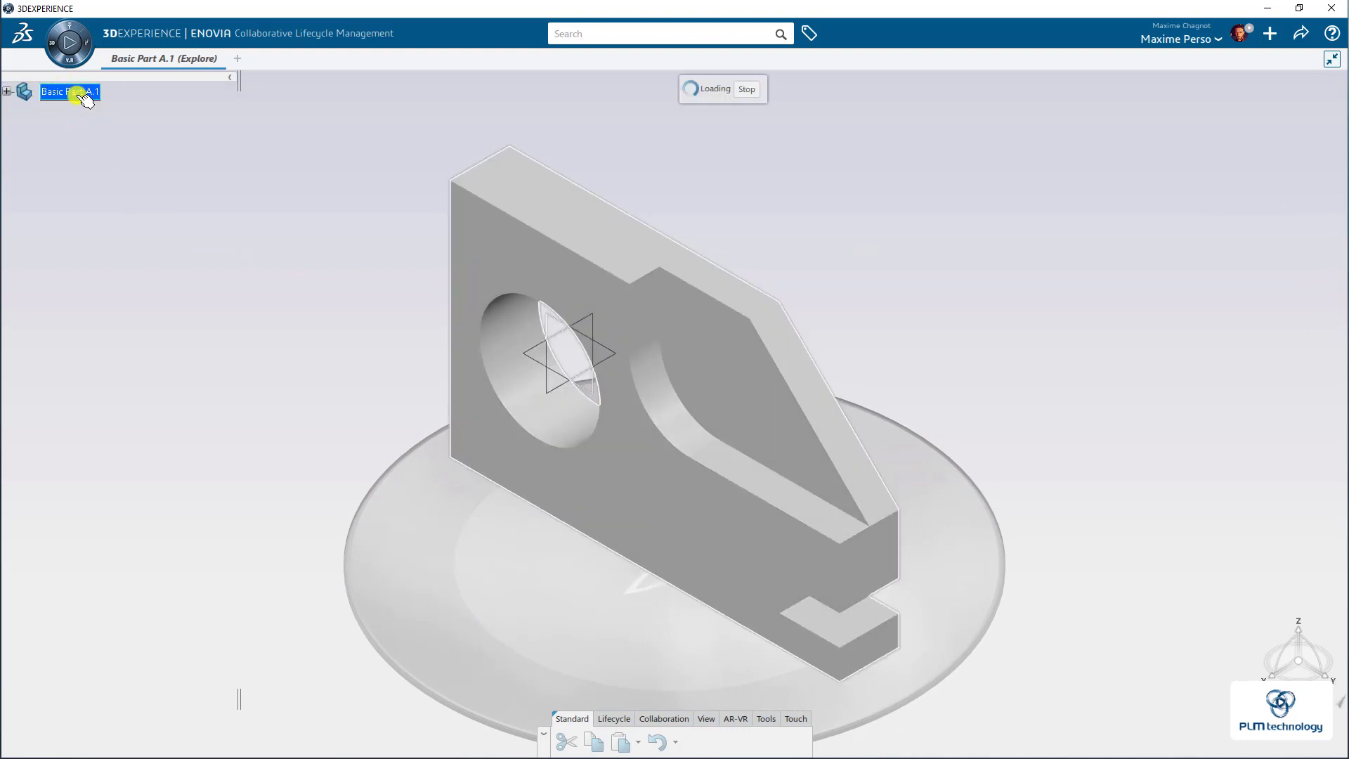
right_click(69, 91)
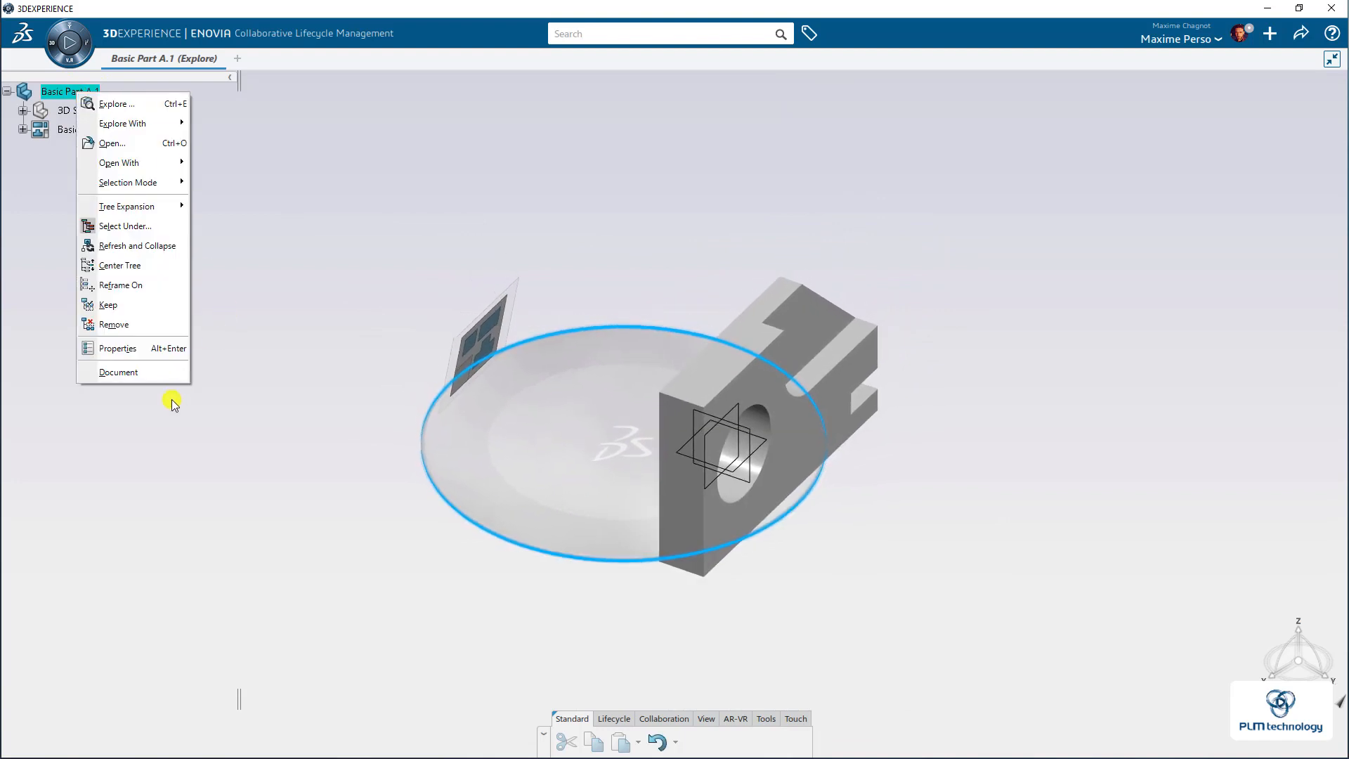
mouse_move(118, 371)
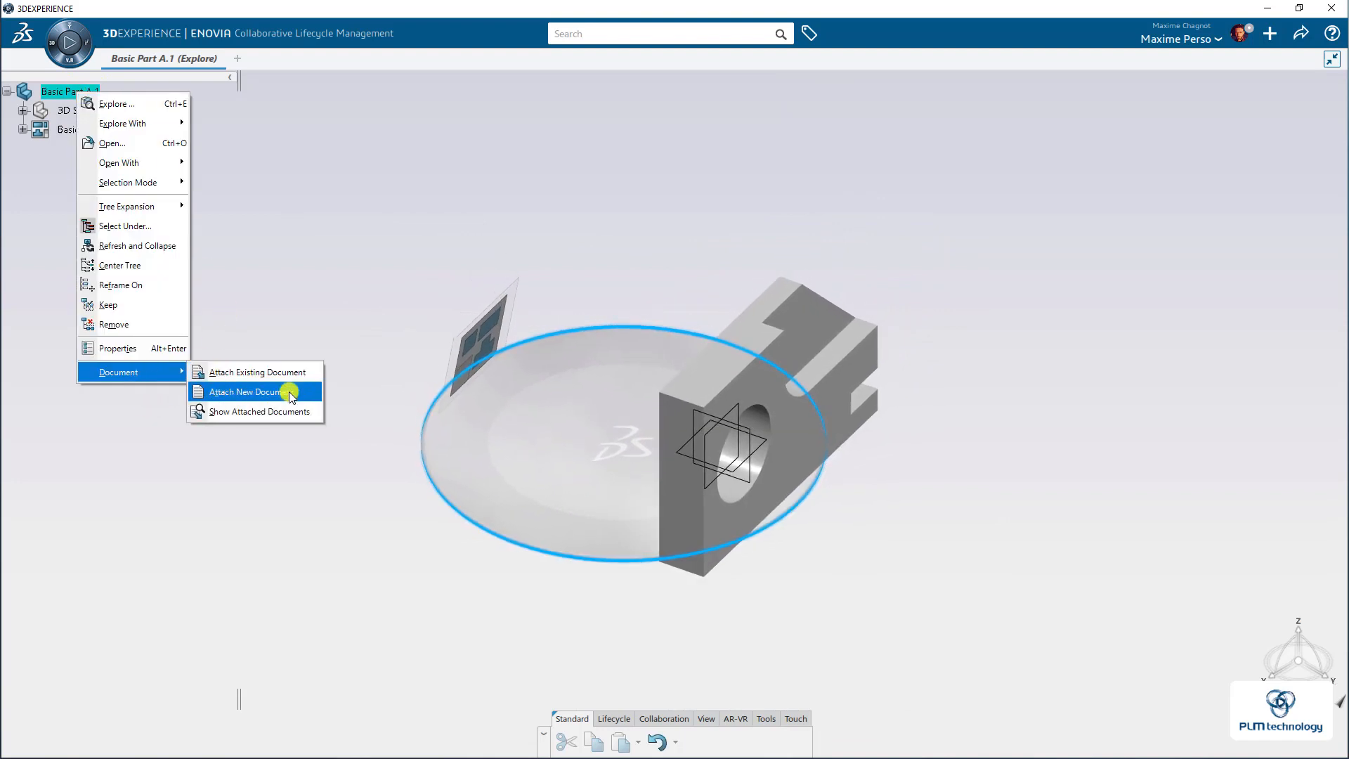
mouse_move(271, 371)
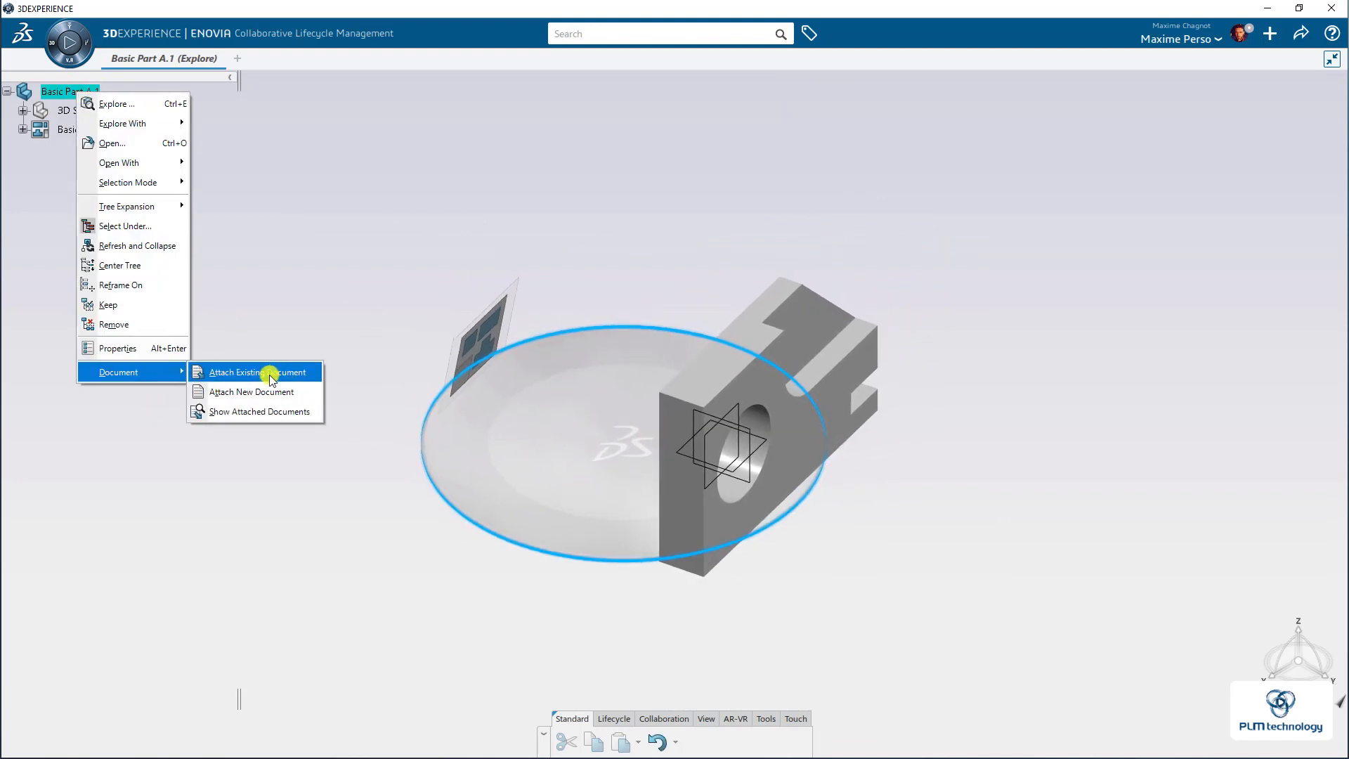
mouse_move(250, 392)
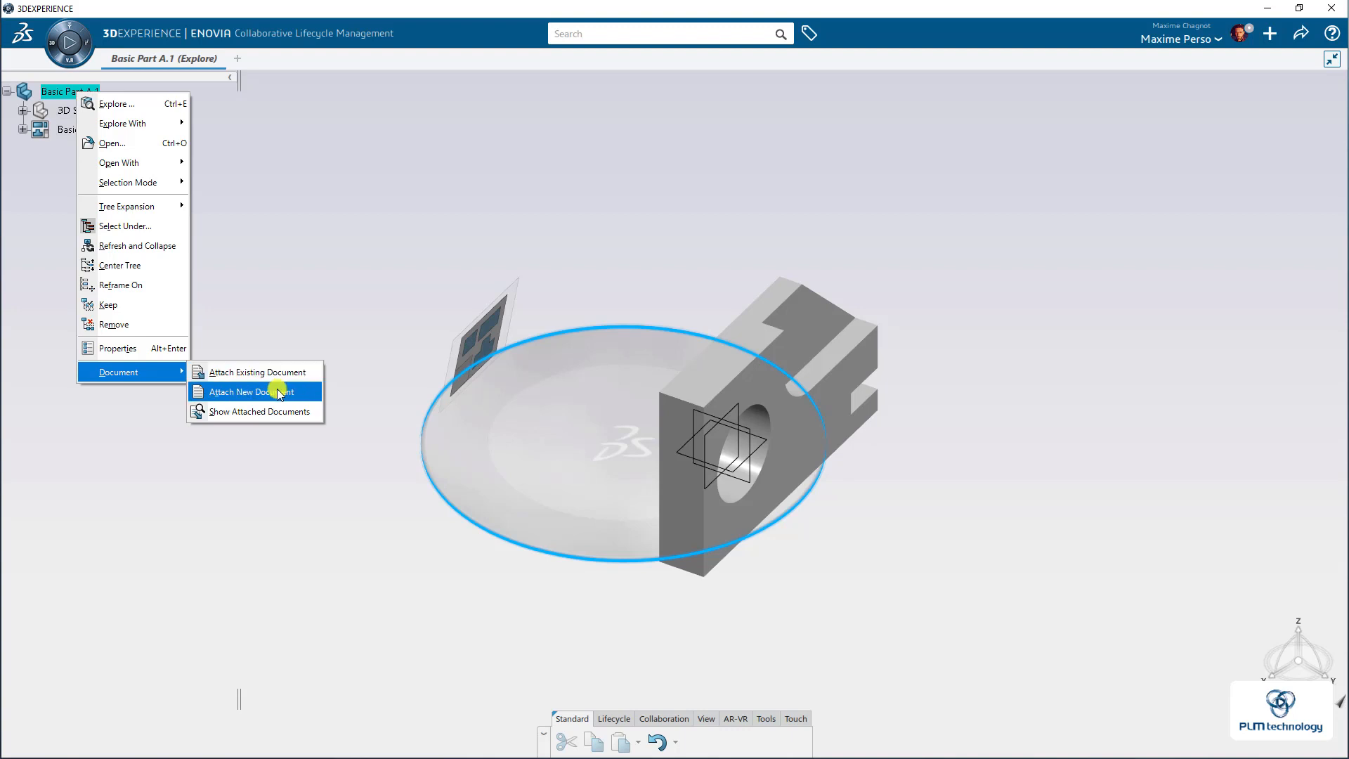
click(246, 392)
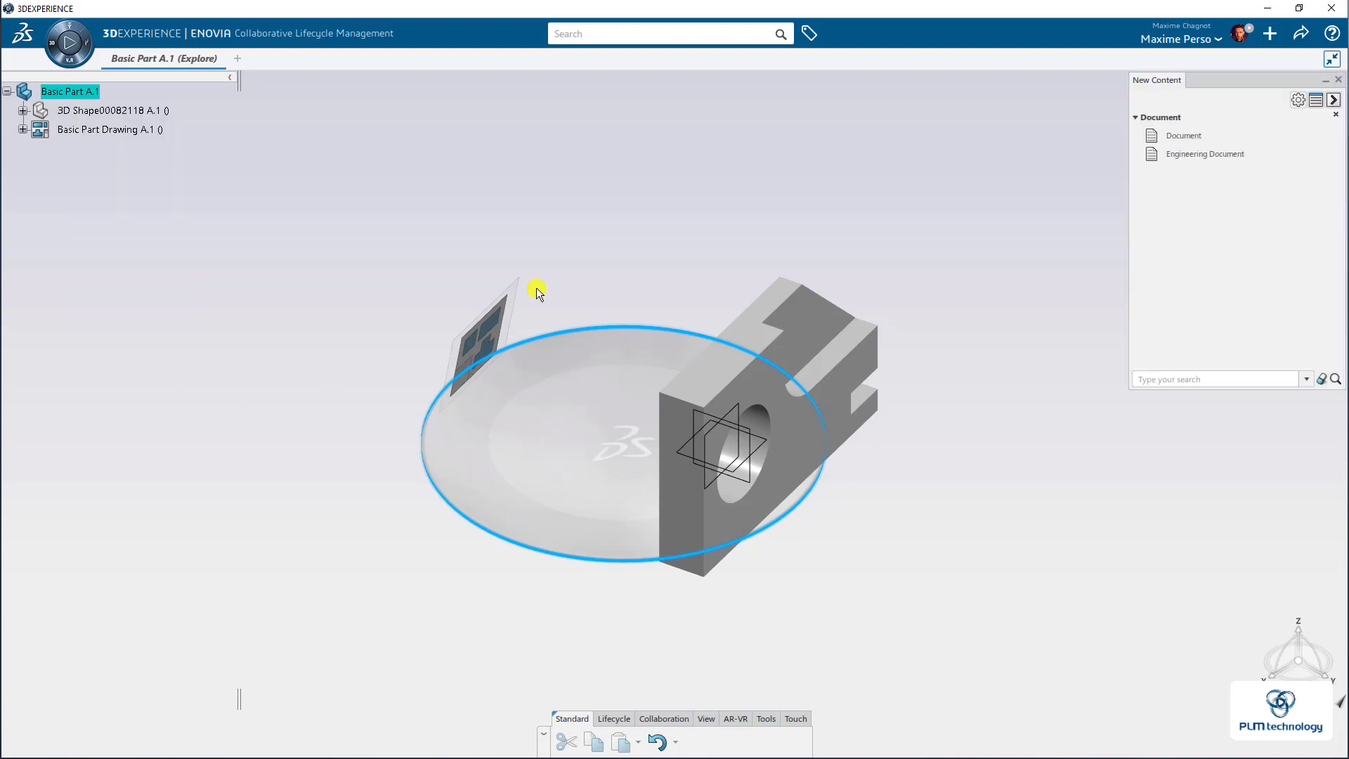
- Create a plain Document titled 'Basic Part PDF'
click(1183, 136)
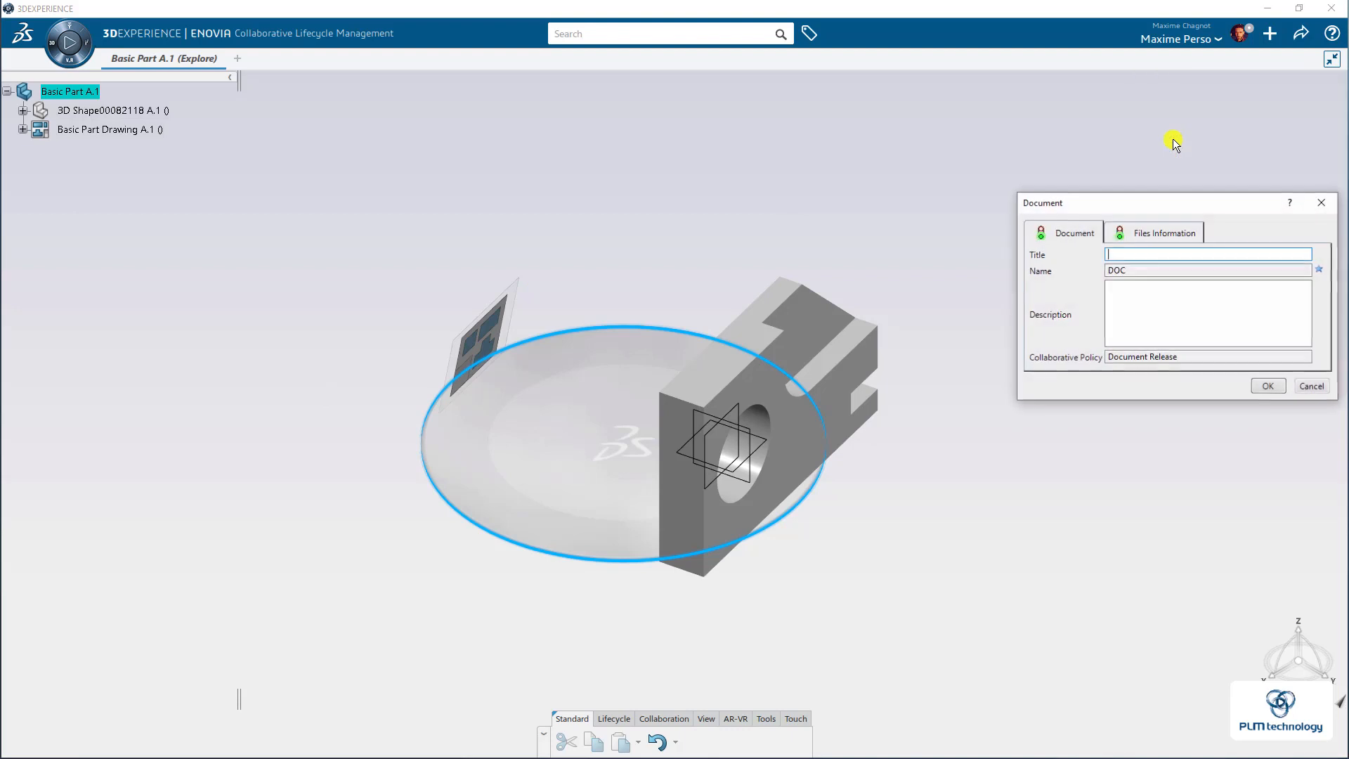
click(1204, 253)
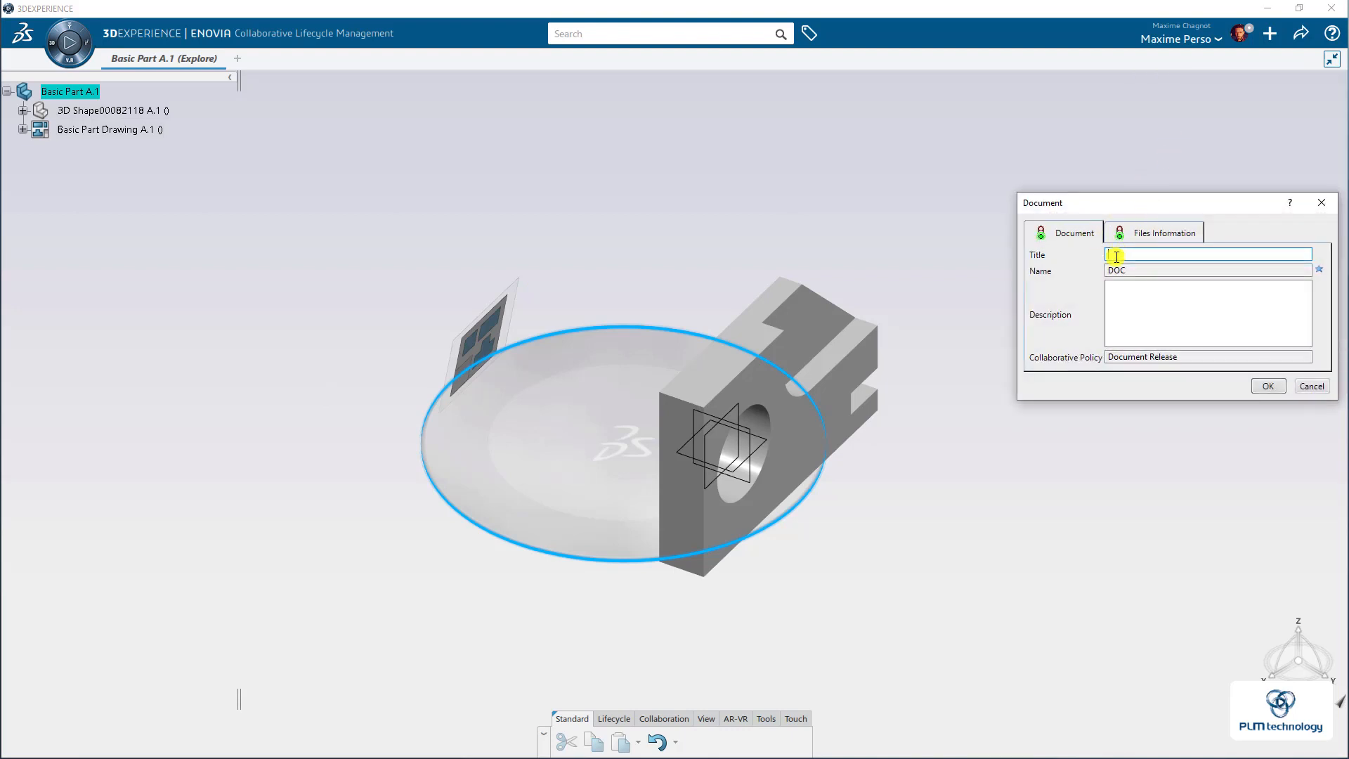
text(Basic Part PDF)
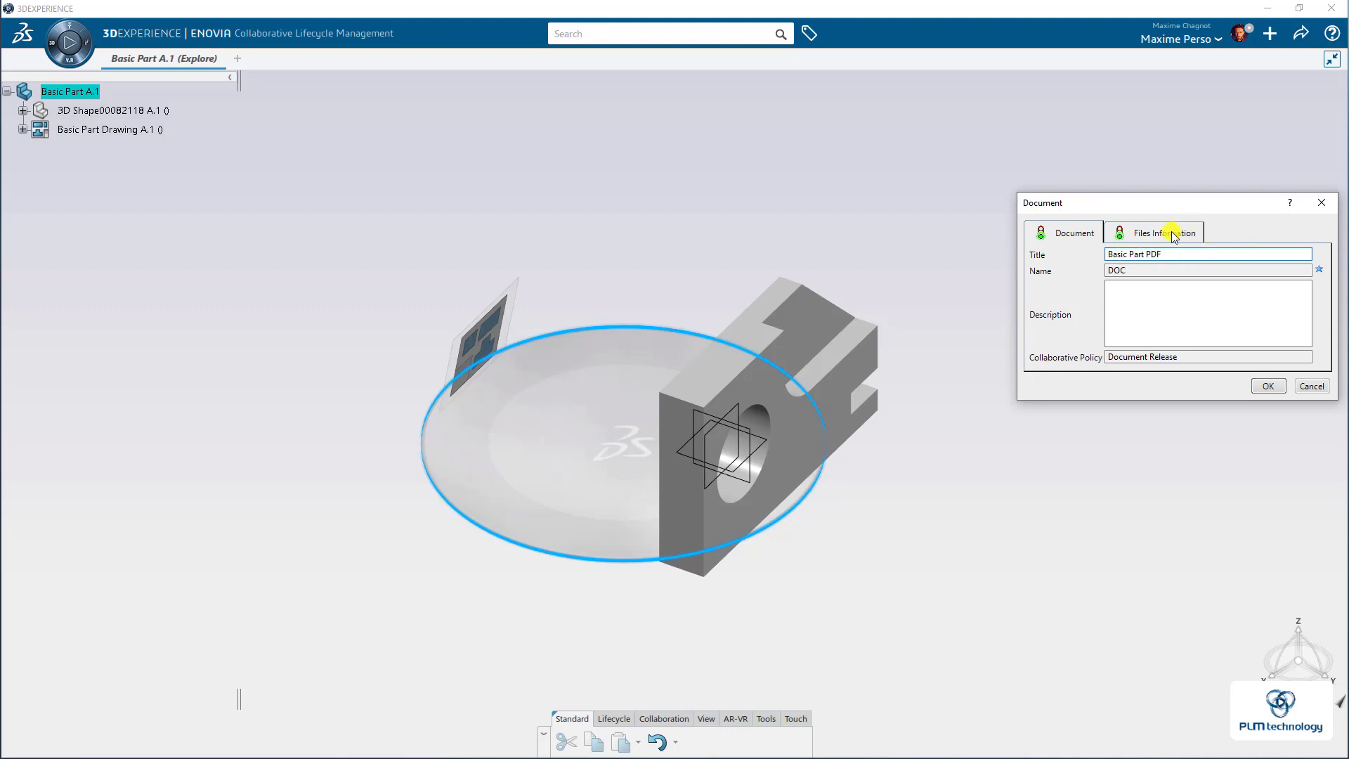
- Attach Basic Part Drawing A.1.pdf as the document's file and finish creating it
click(1164, 232)
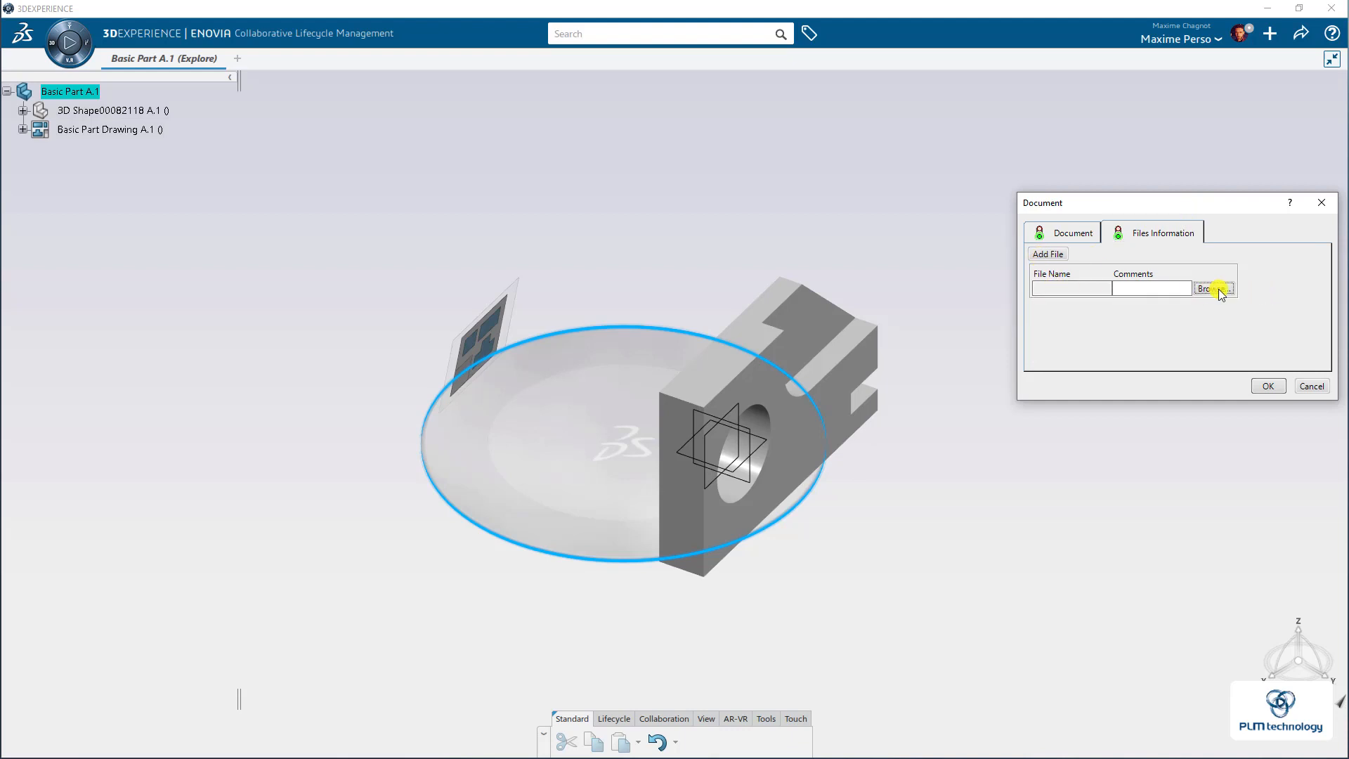
click(1214, 288)
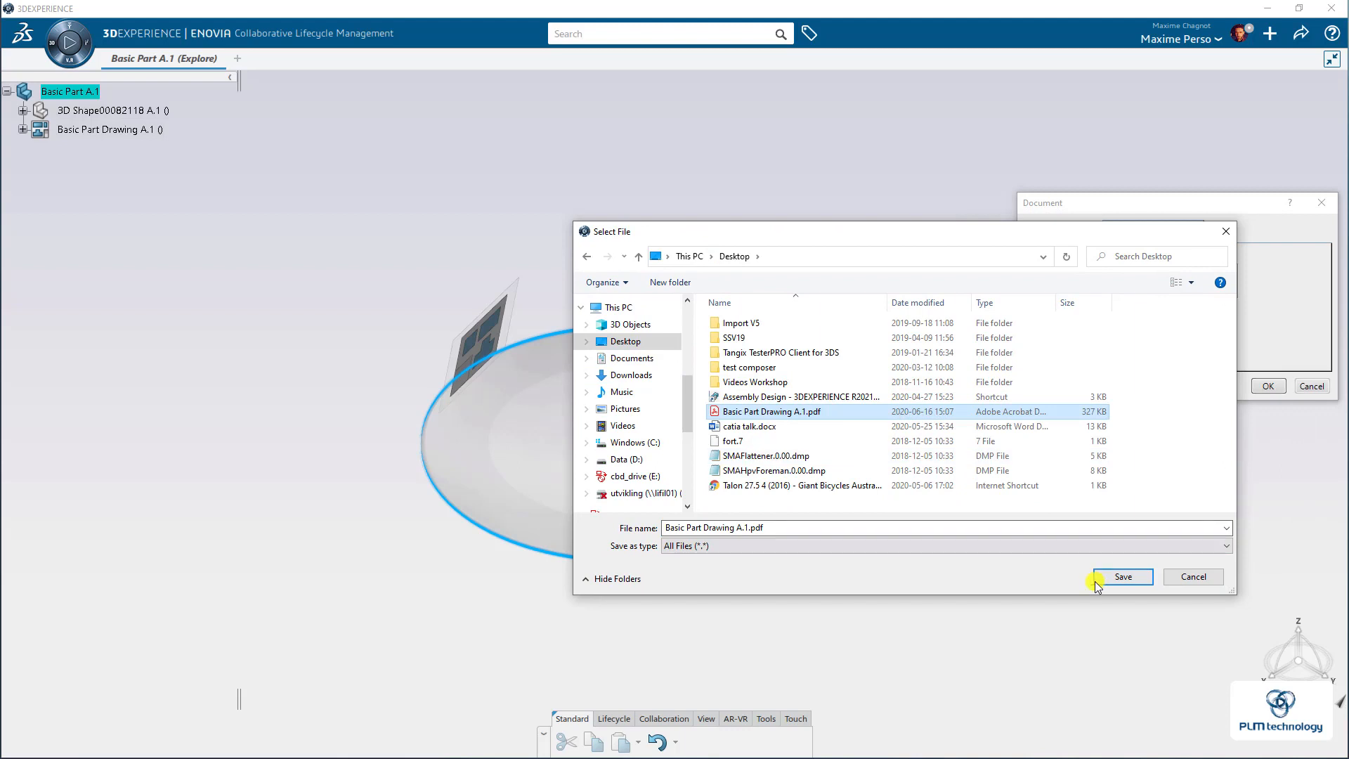
click(1122, 576)
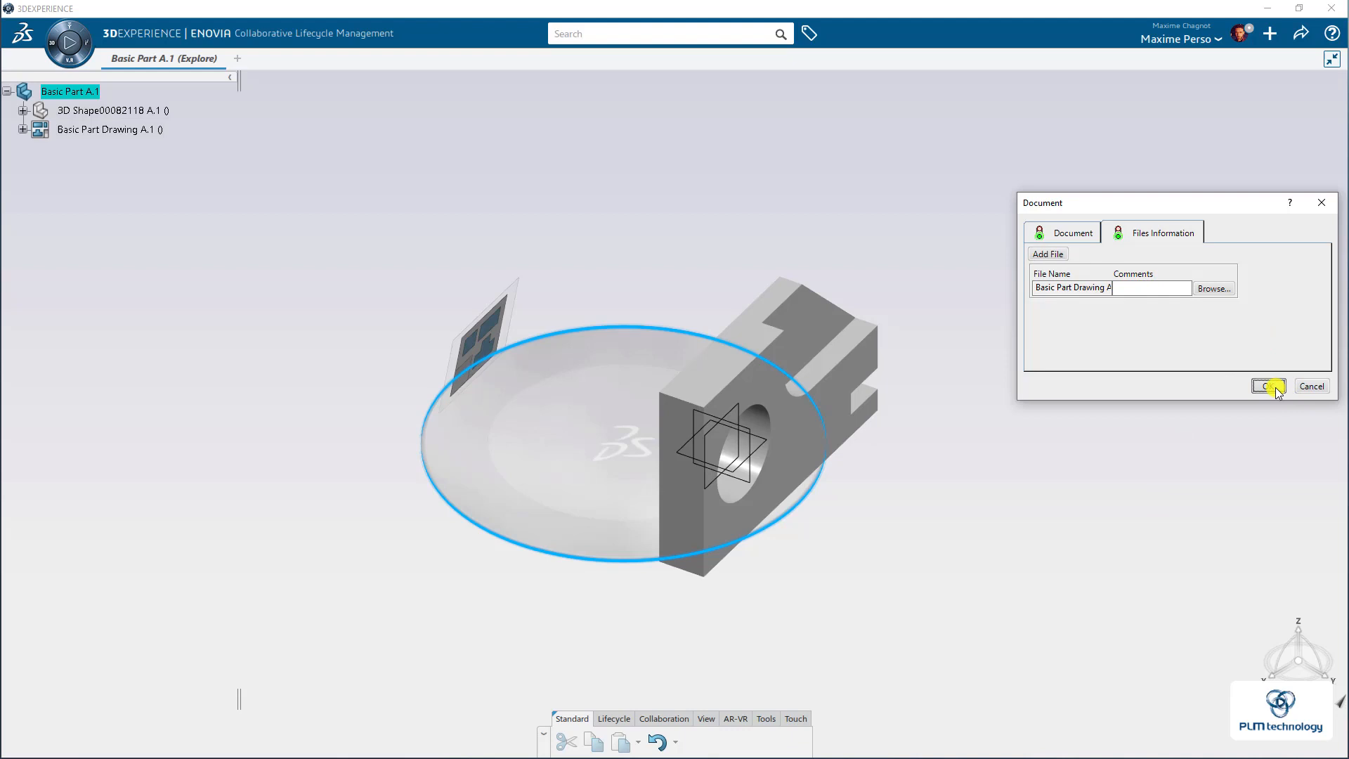
click(1267, 385)
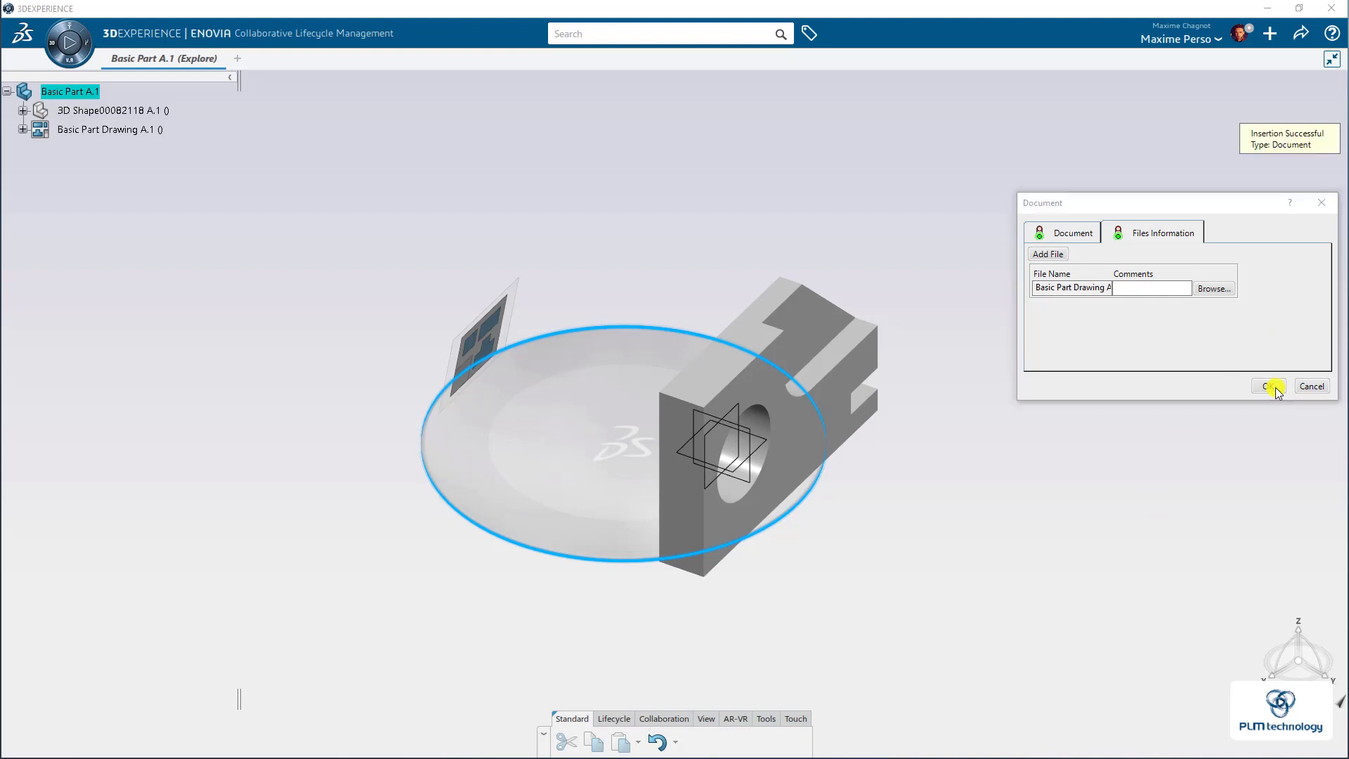
click(1266, 386)
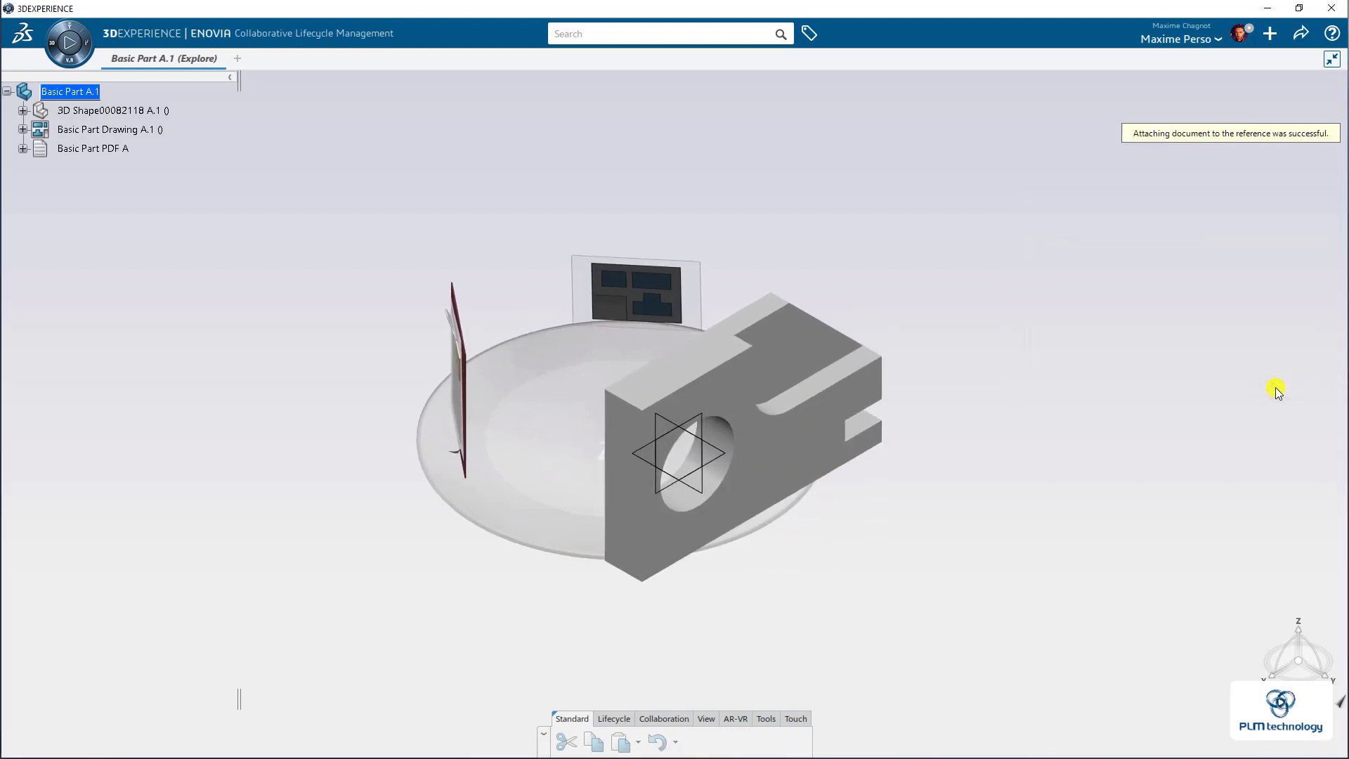
- Bring up the action menu for the new Basic Part PDF A document
drag(1278, 389, 938, 479)
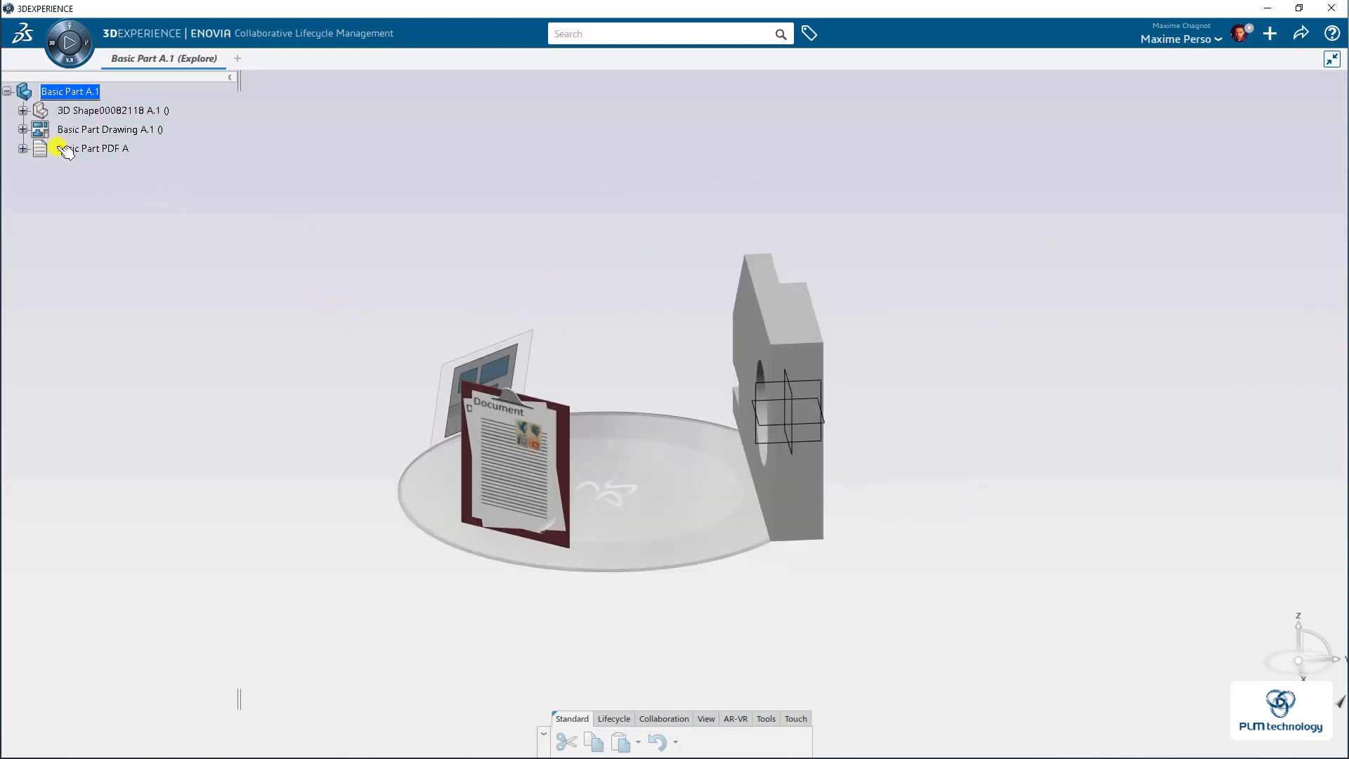
click(86, 147)
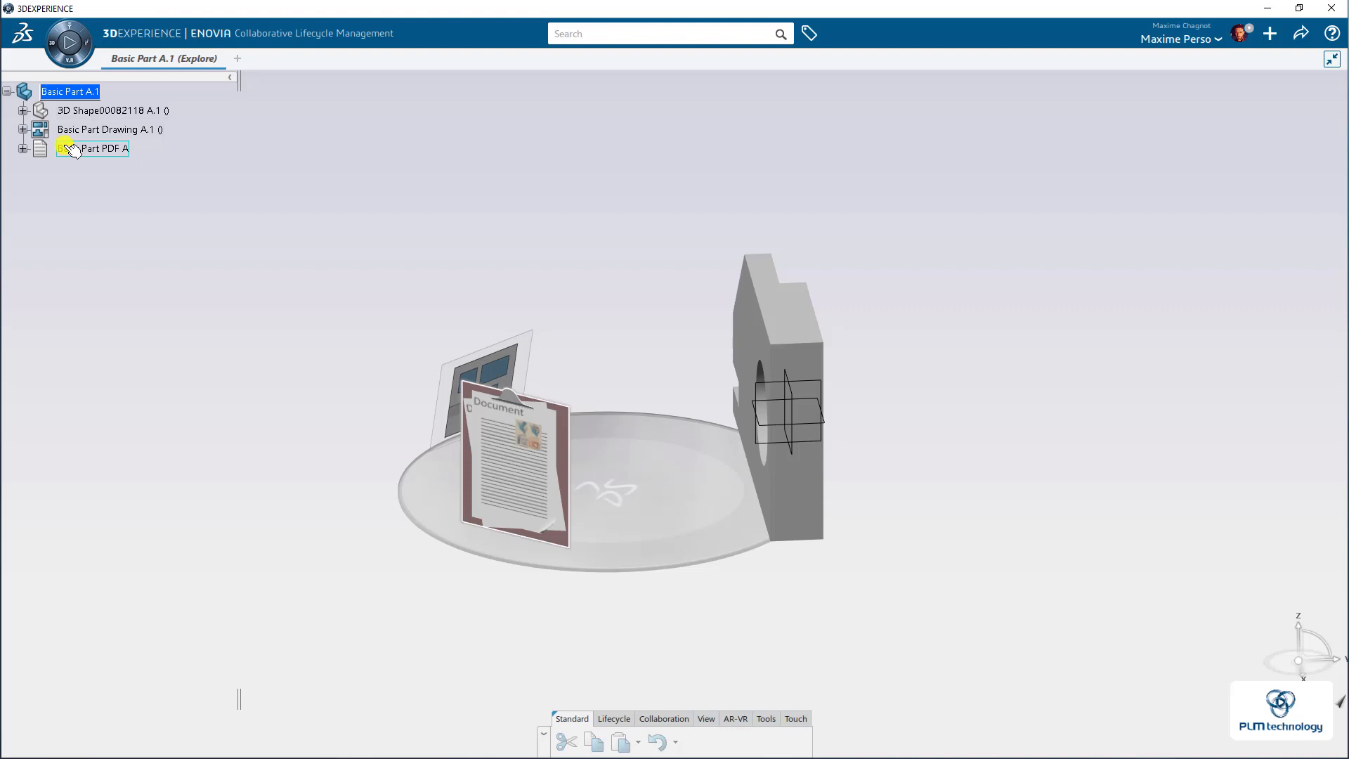
right_click(103, 148)
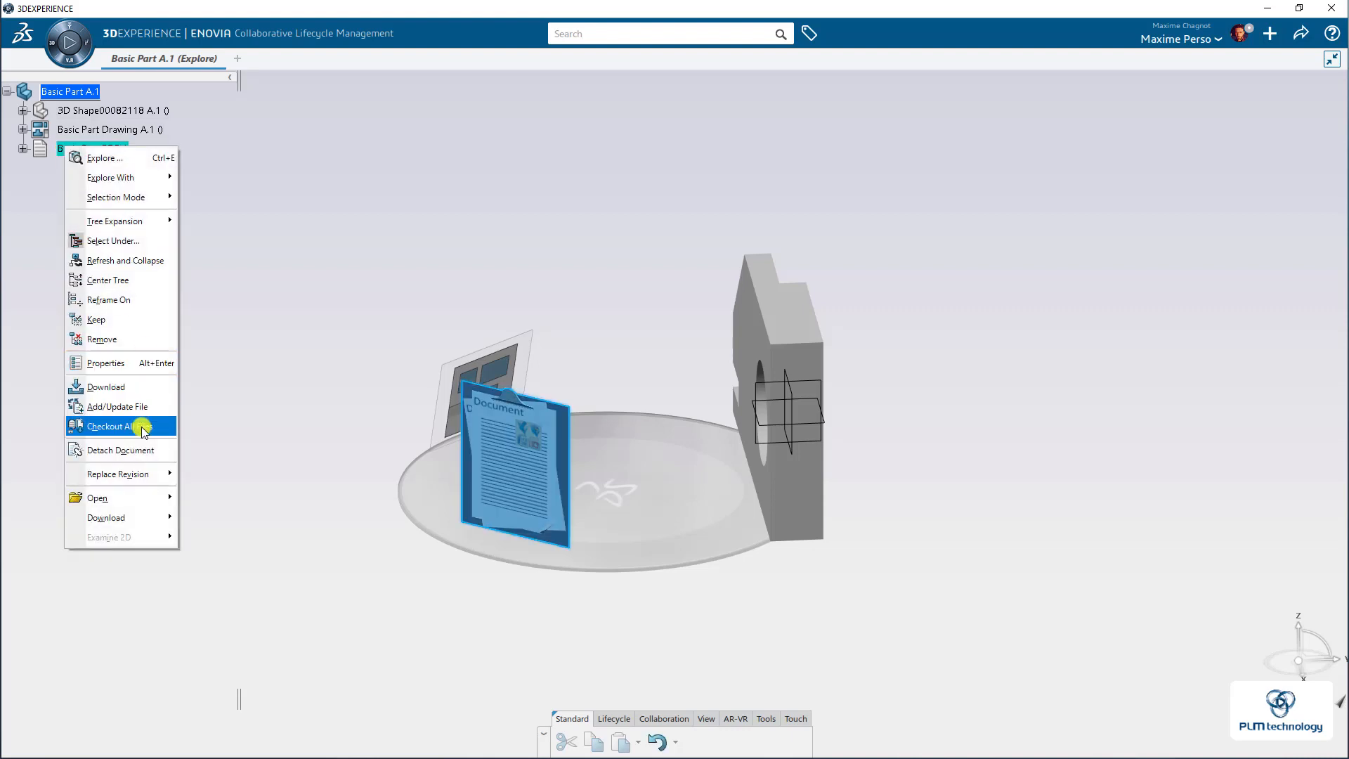
mouse_move(112, 336)
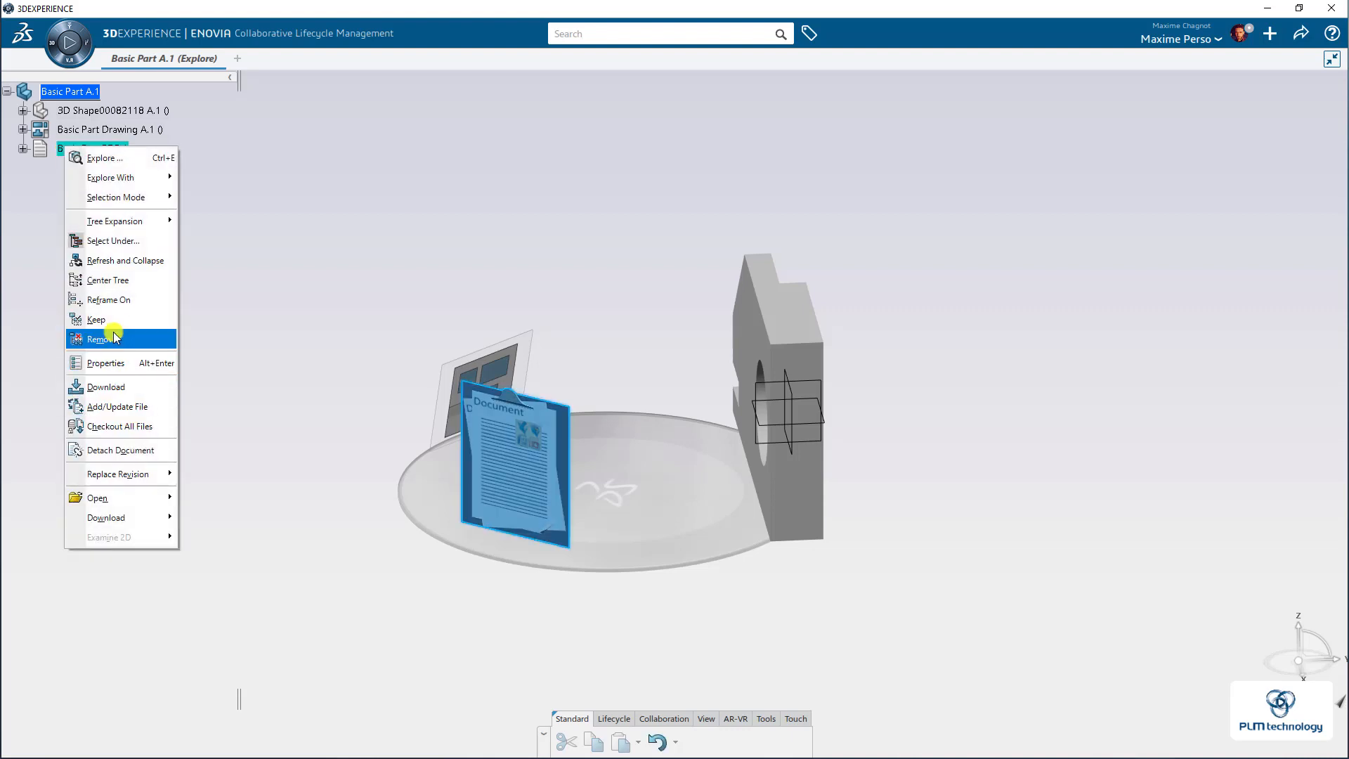